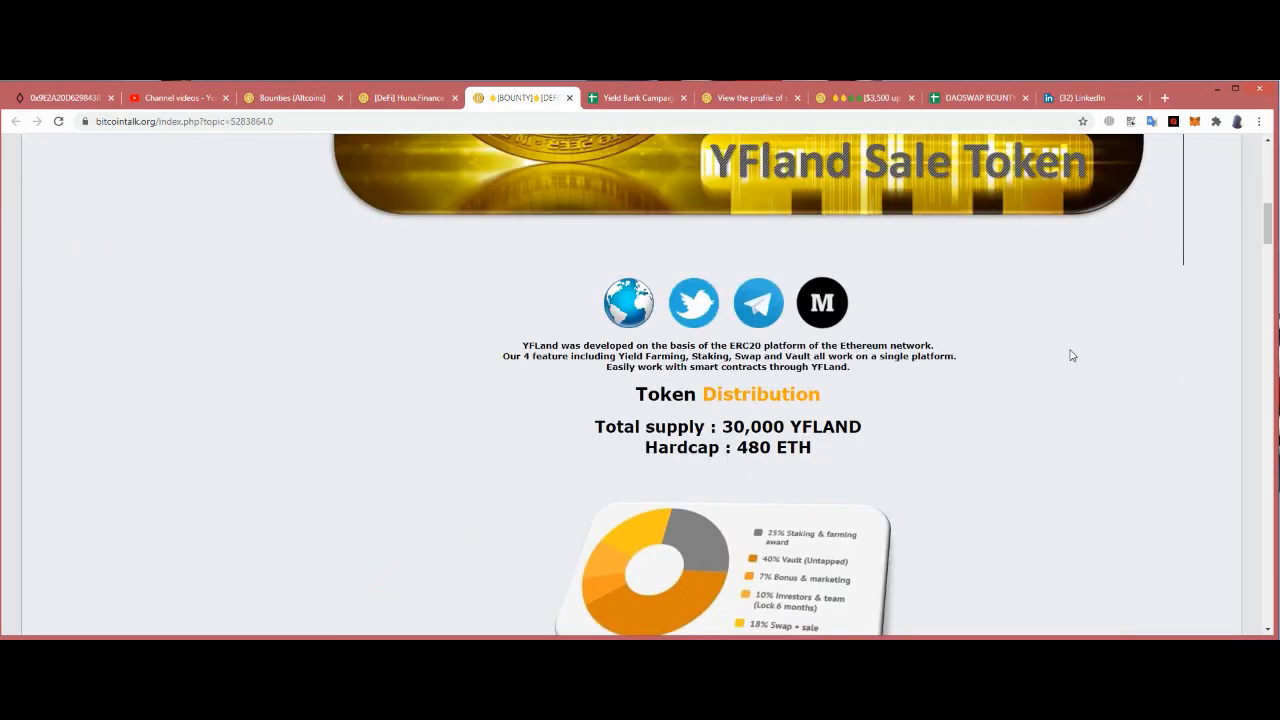
- Scroll down to the Telegram Campaign tasks and highlight the 'Register Here' link line
scroll("down", 3)
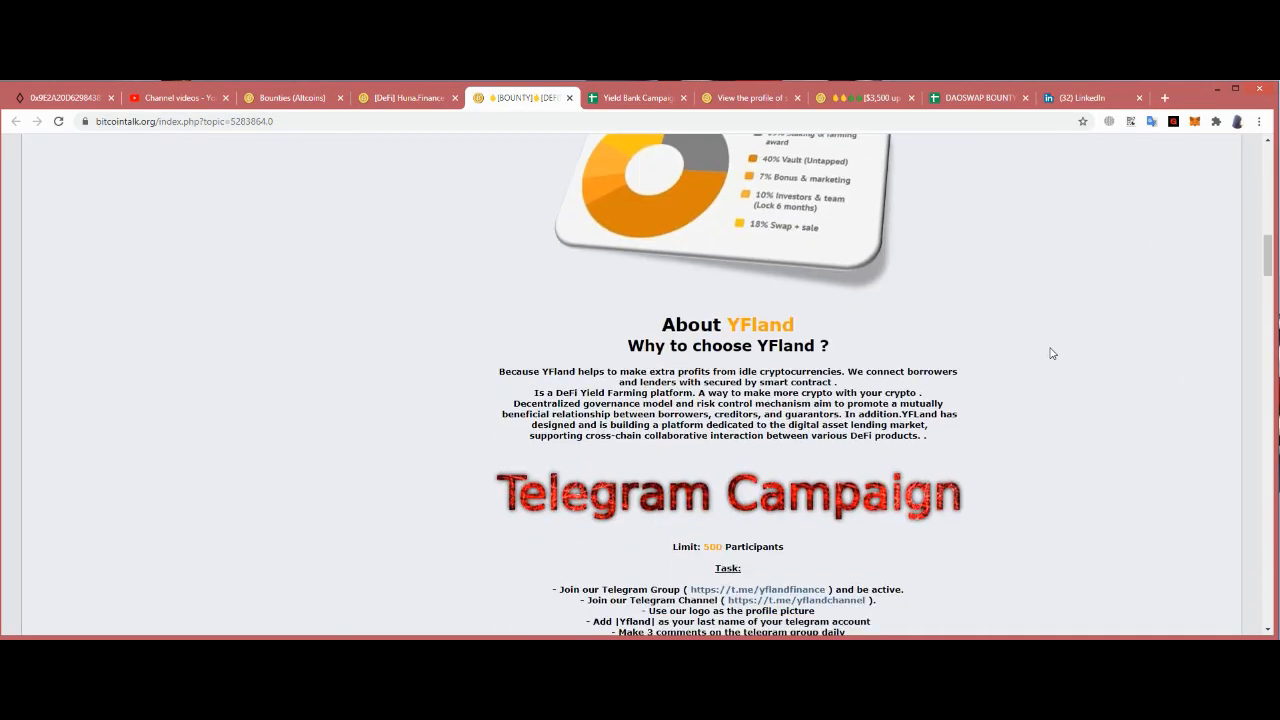
scroll("down", 3)
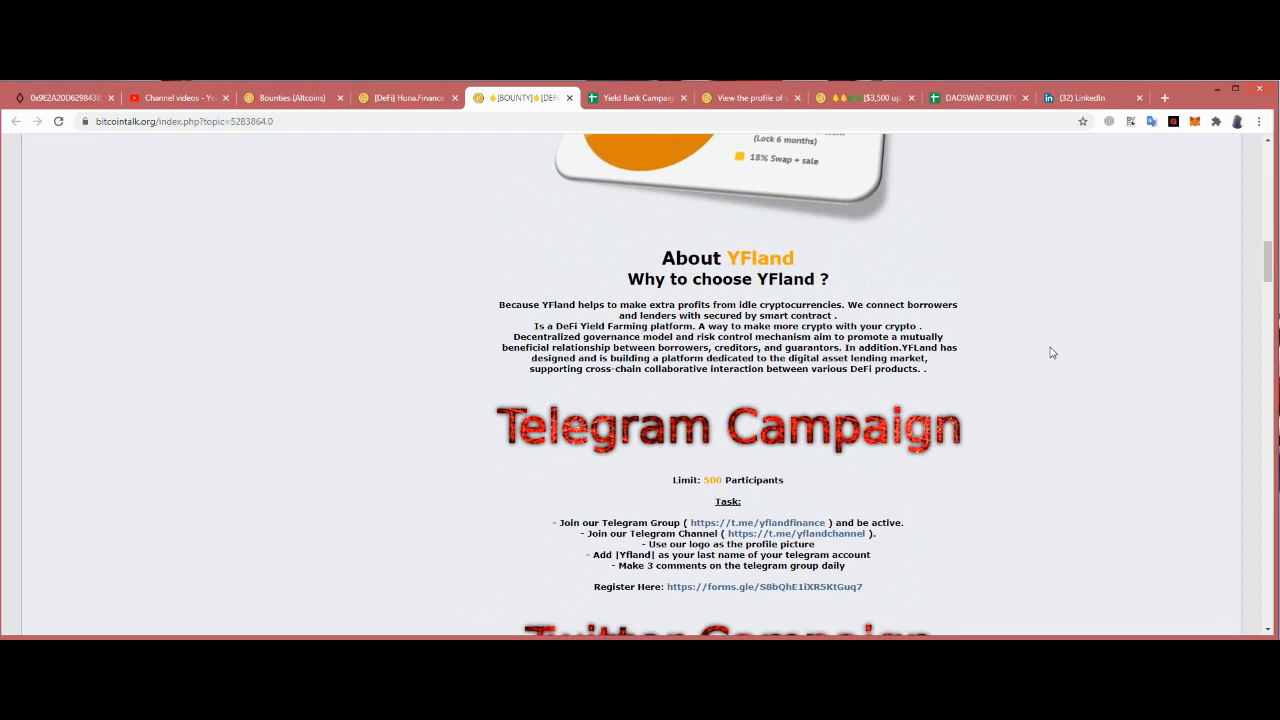
mouse_move(661, 387)
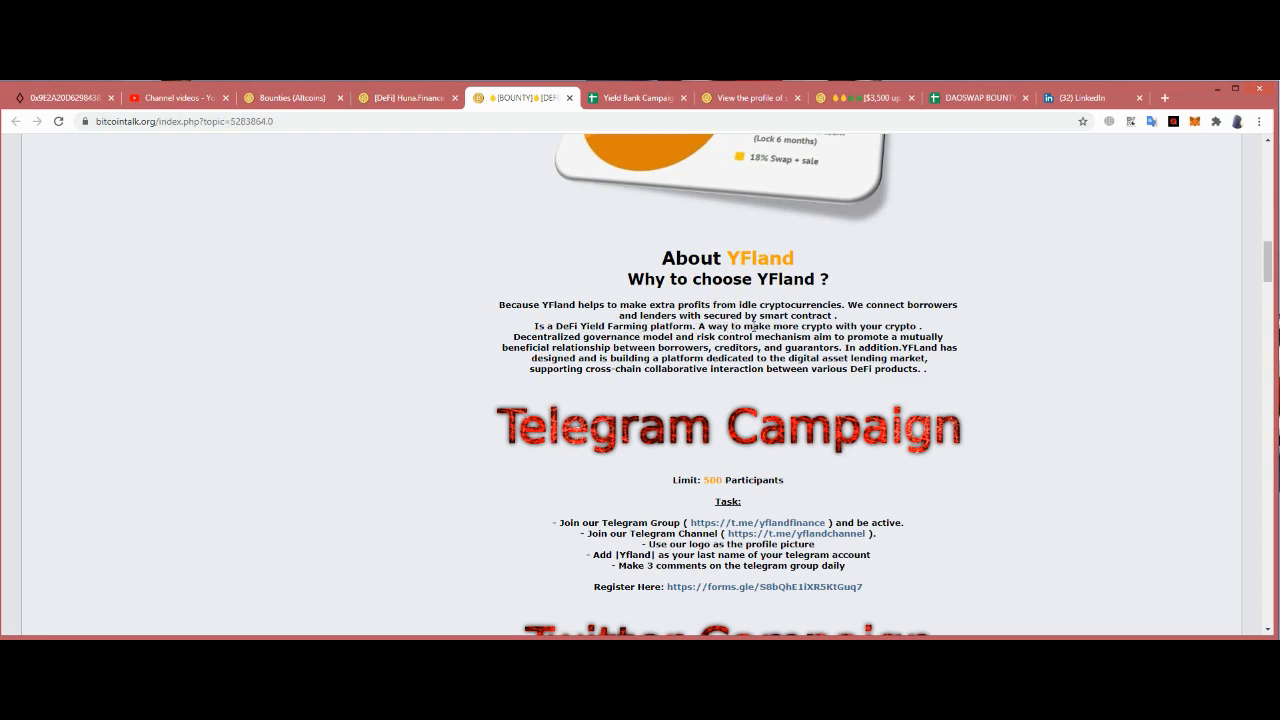
mouse_move(791, 356)
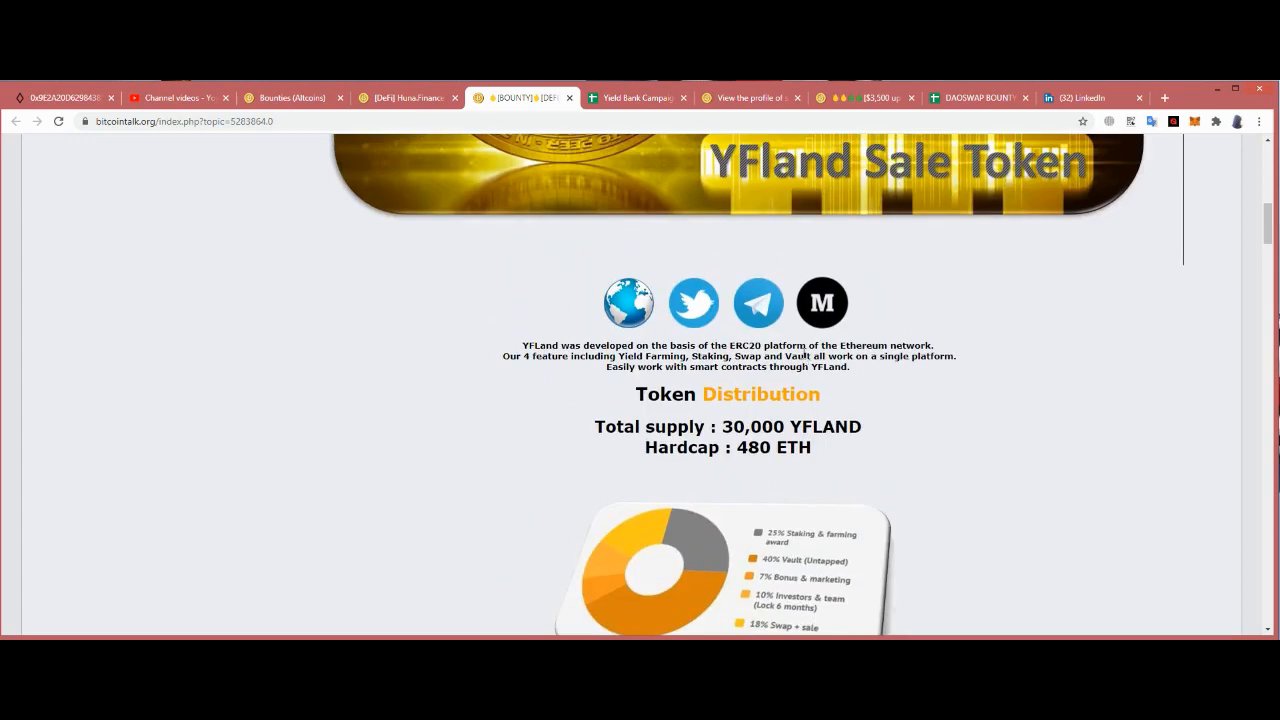
scroll("down", 3)
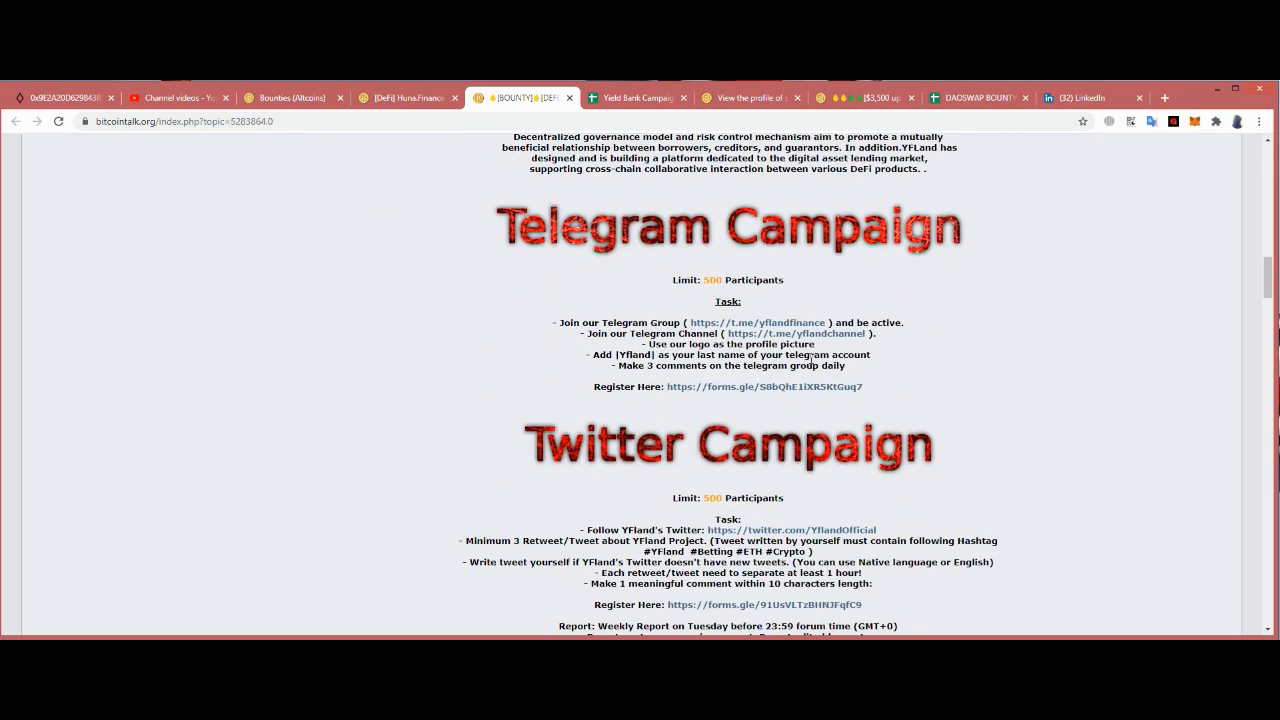
mouse_move(1184, 262)
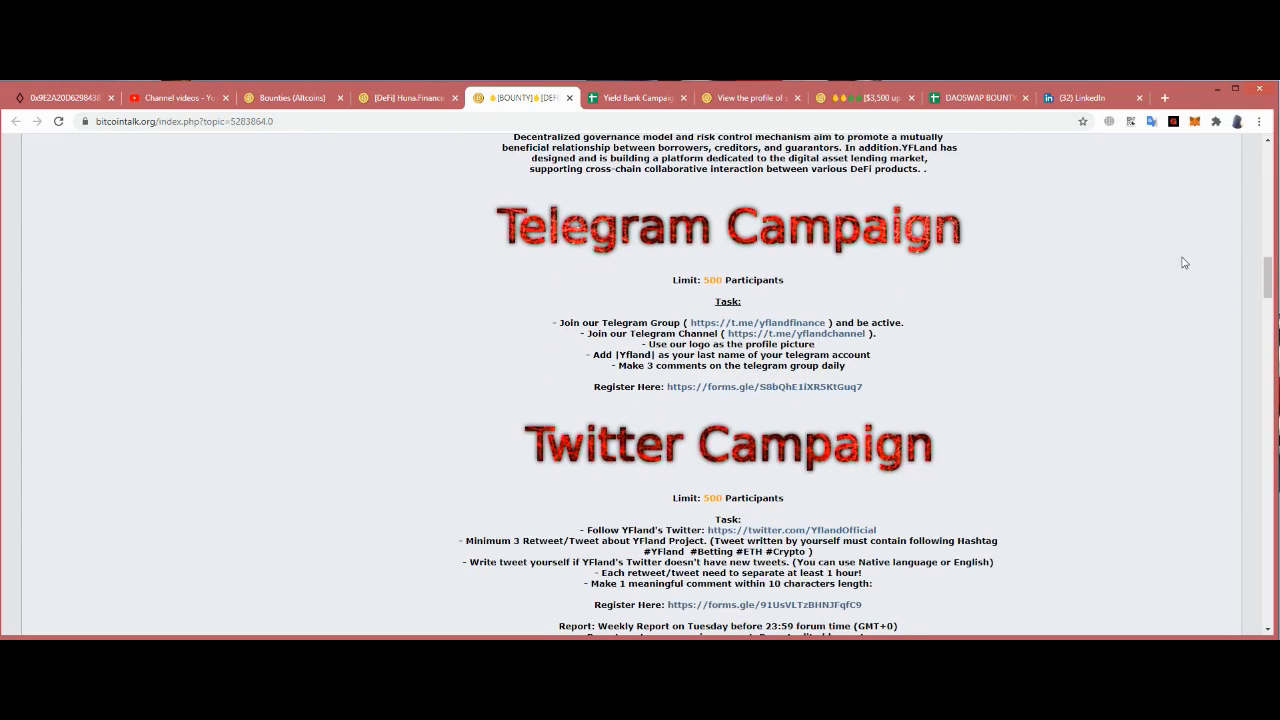
mouse_move(670, 285)
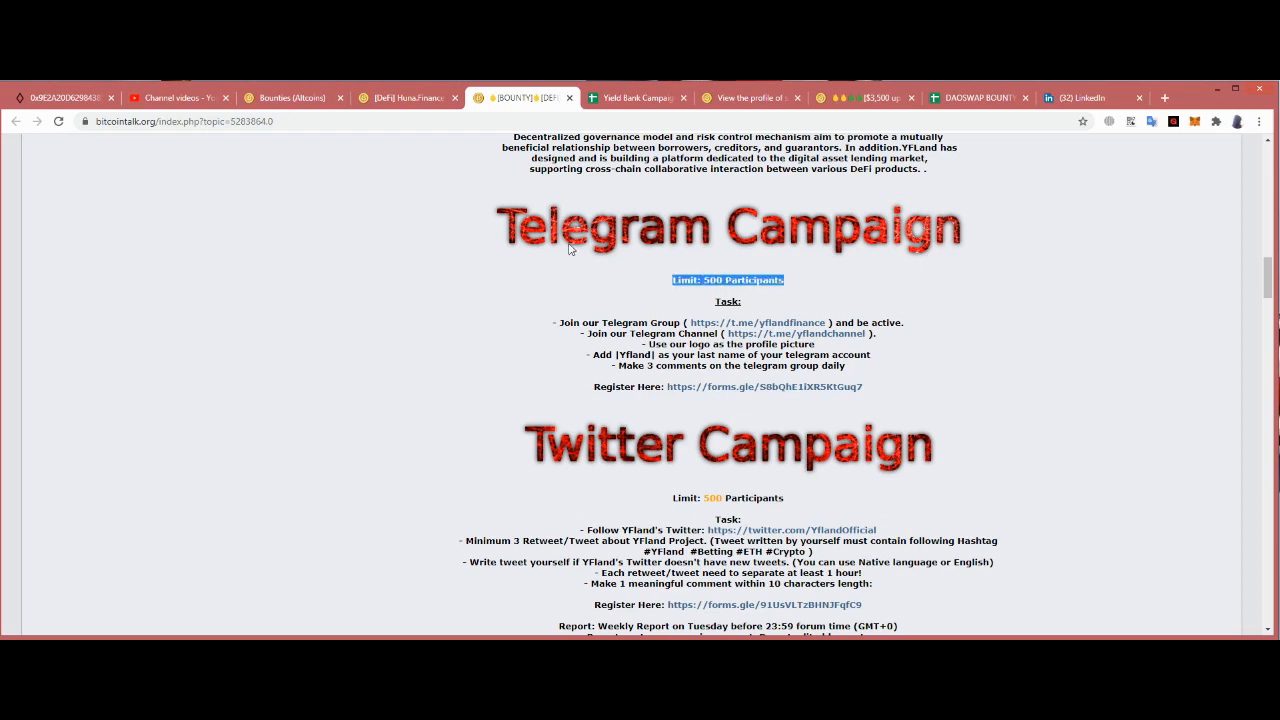
scroll("down", 3)
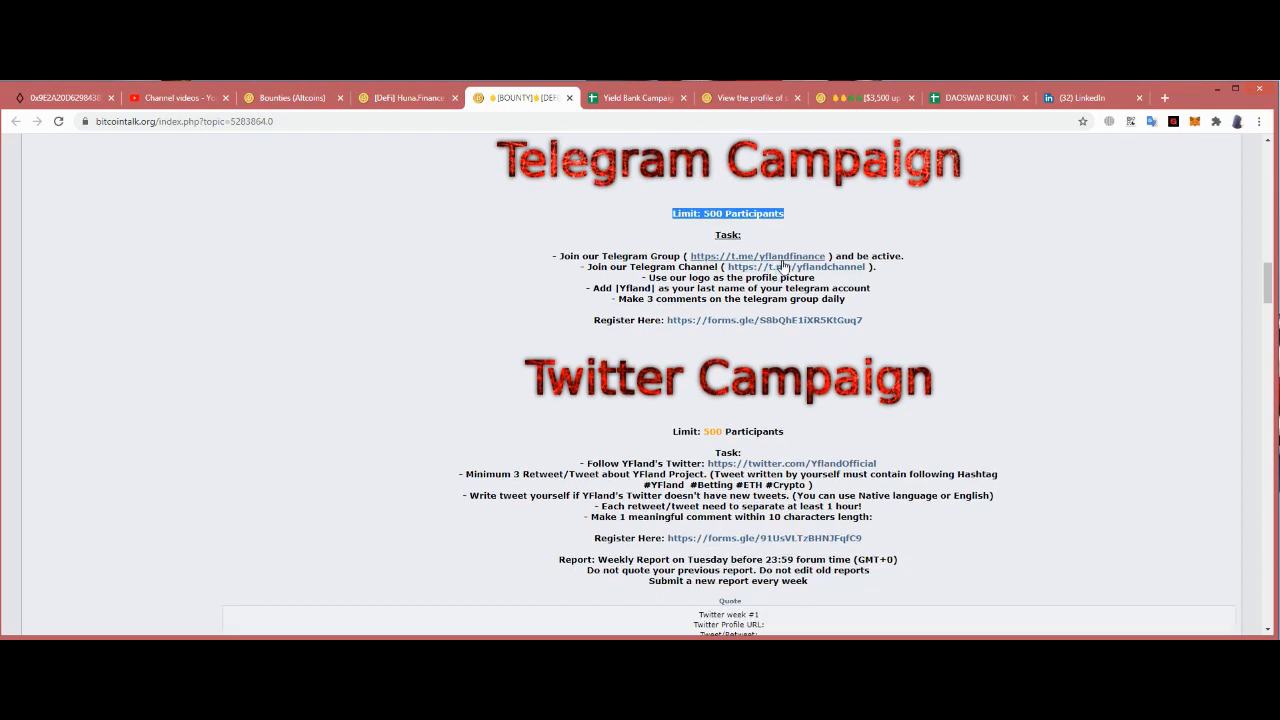
mouse_move(757, 256)
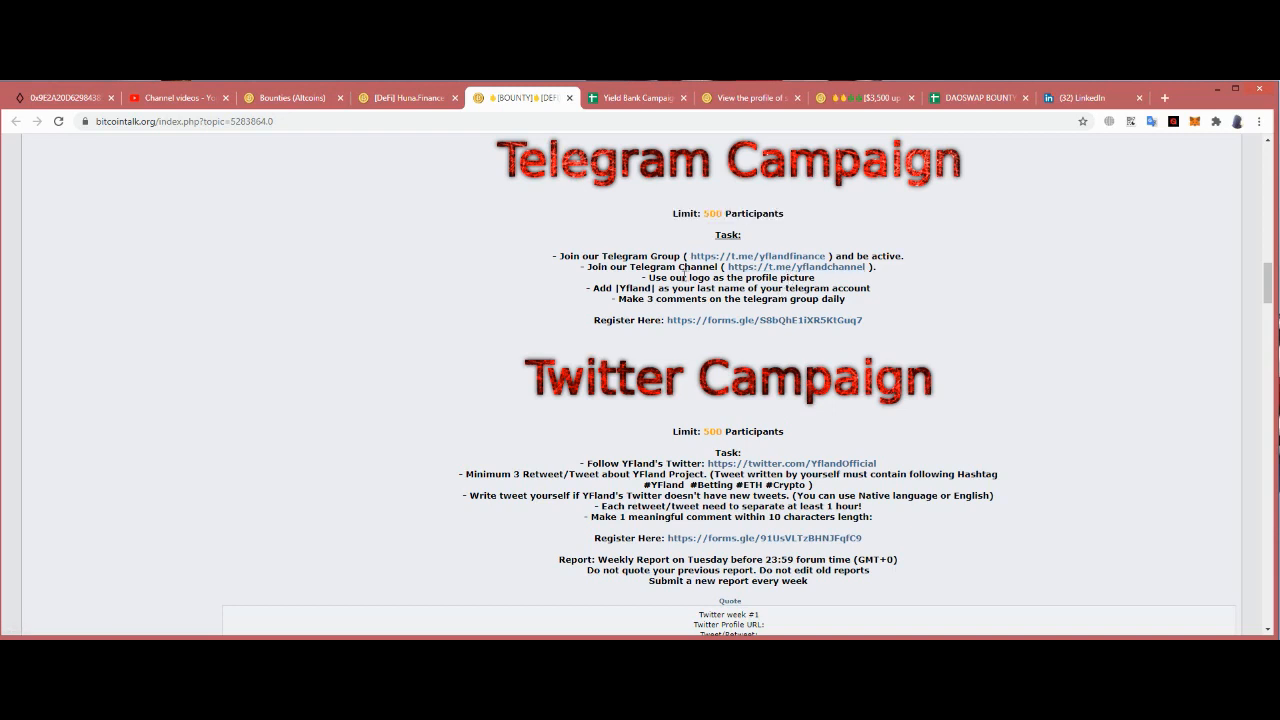
mouse_move(757, 256)
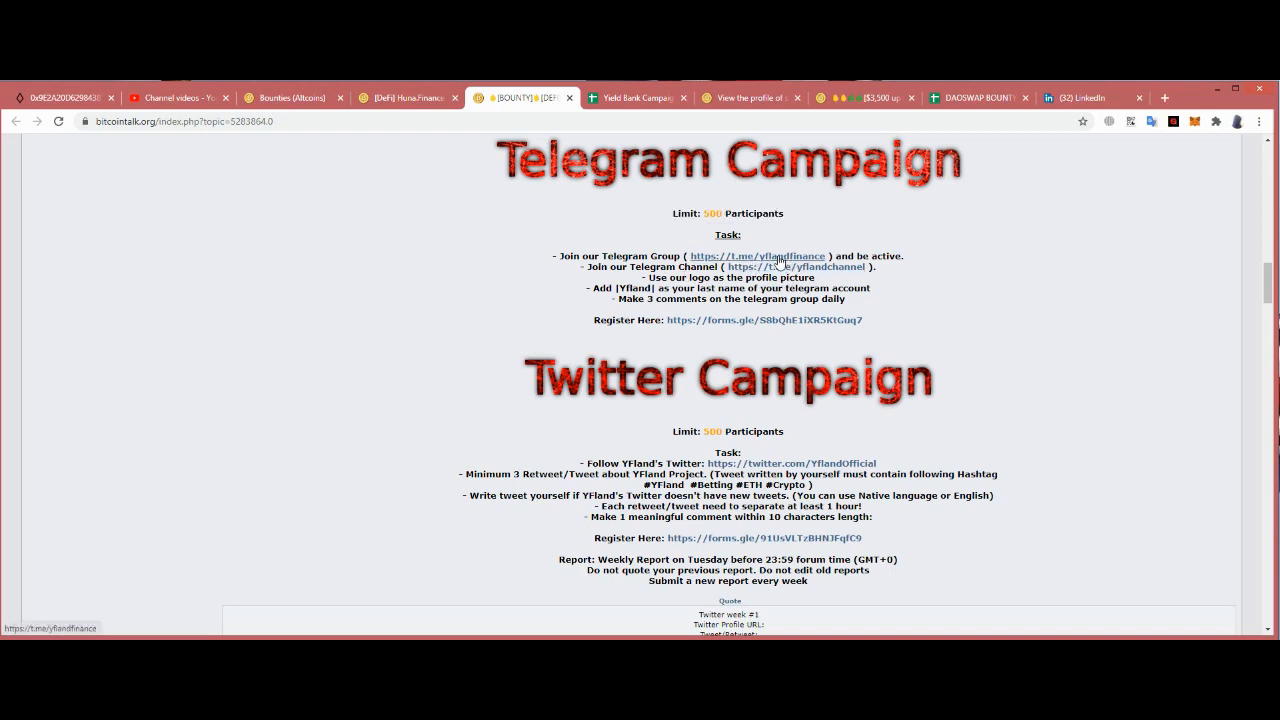
mouse_move(837, 290)
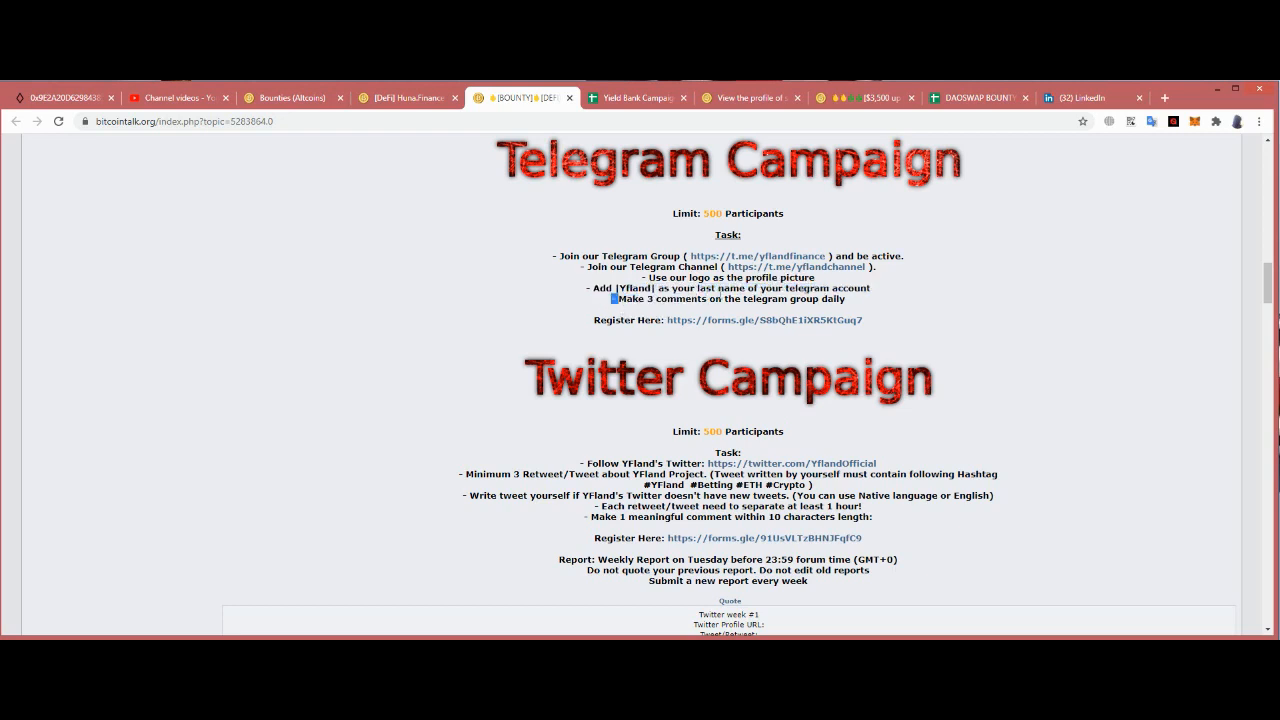
left_click_drag(615, 298, 845, 298)
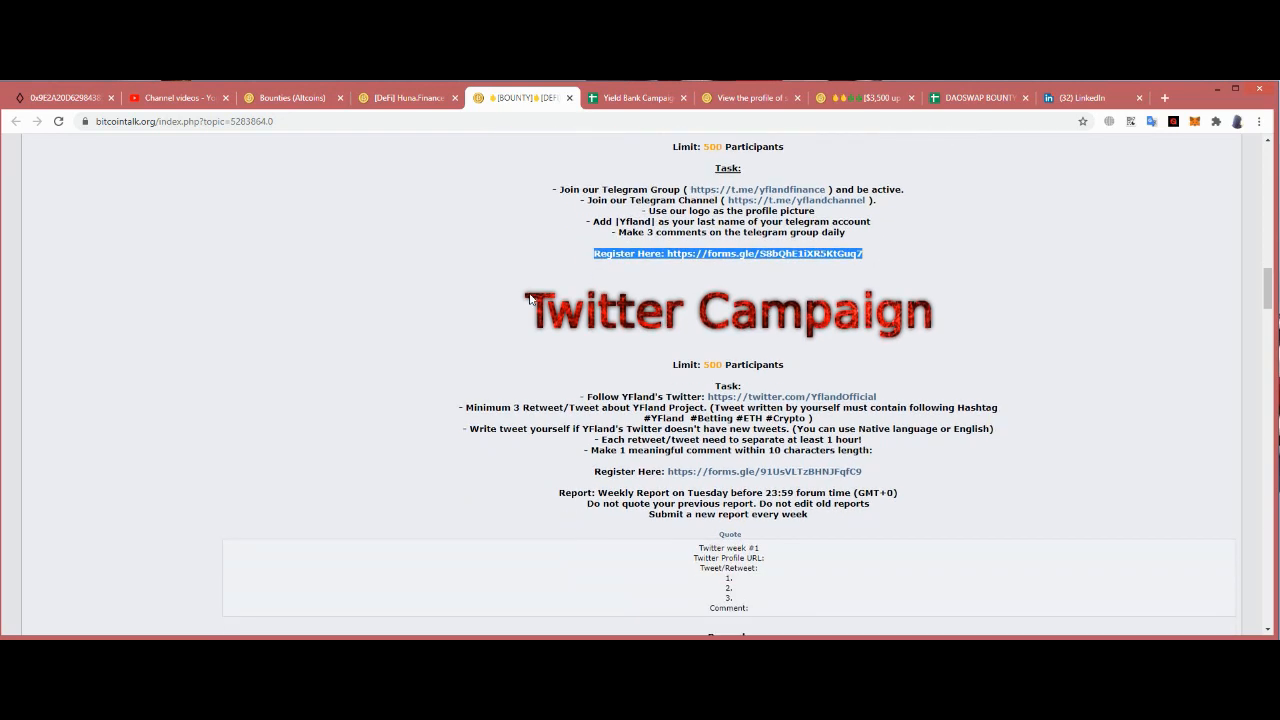
- Scroll through the Twitter hashtags, report template, rewards and rules to the Media/Blog heading
scroll("down", 3)
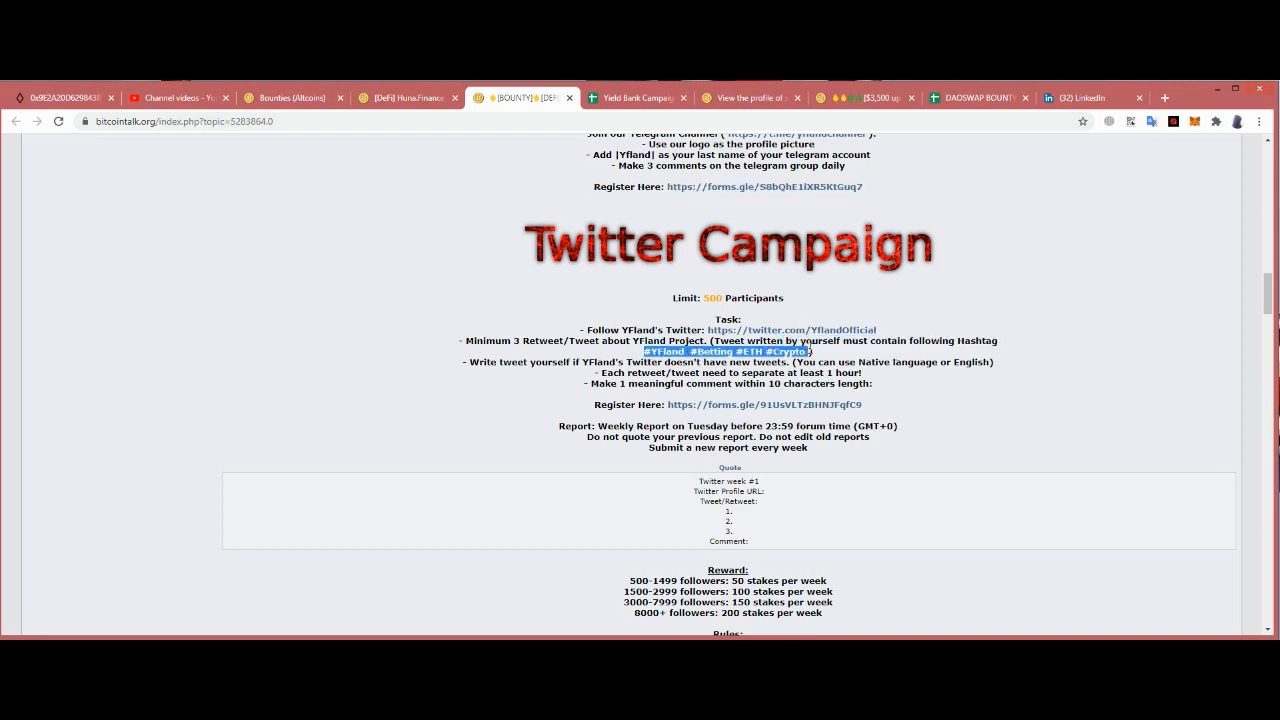
scroll("down", 3)
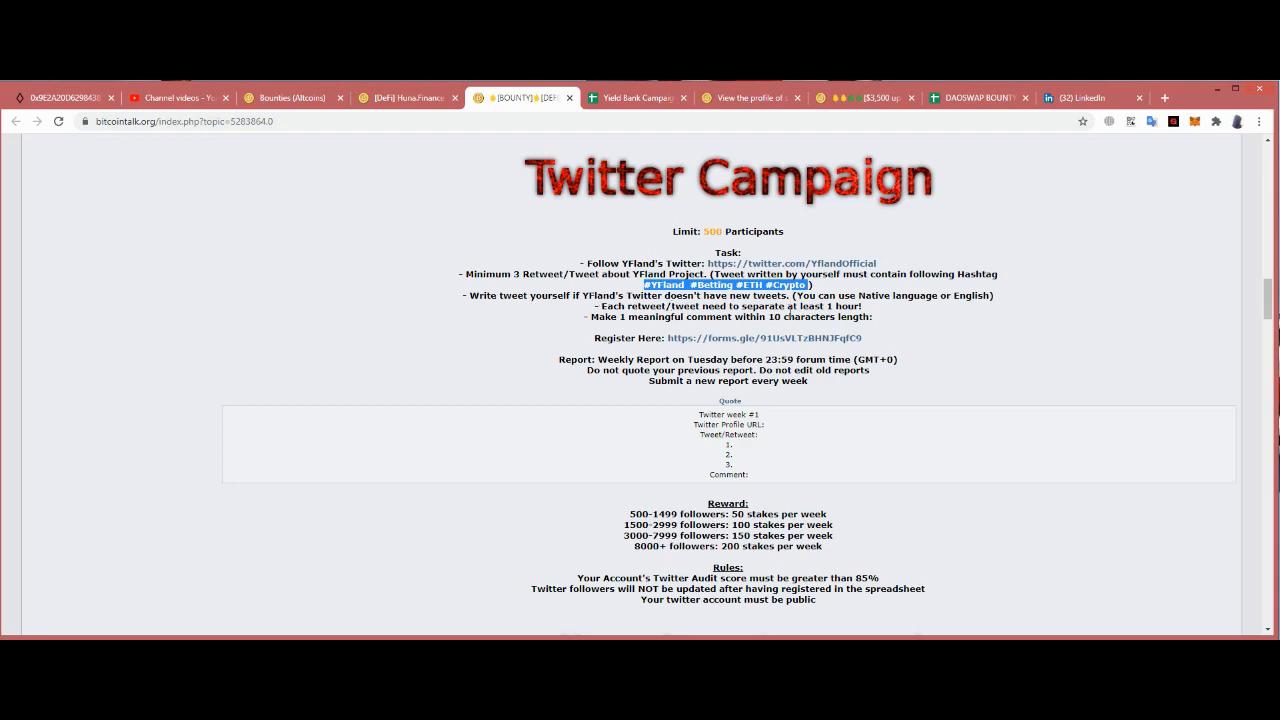
mouse_move(966, 310)
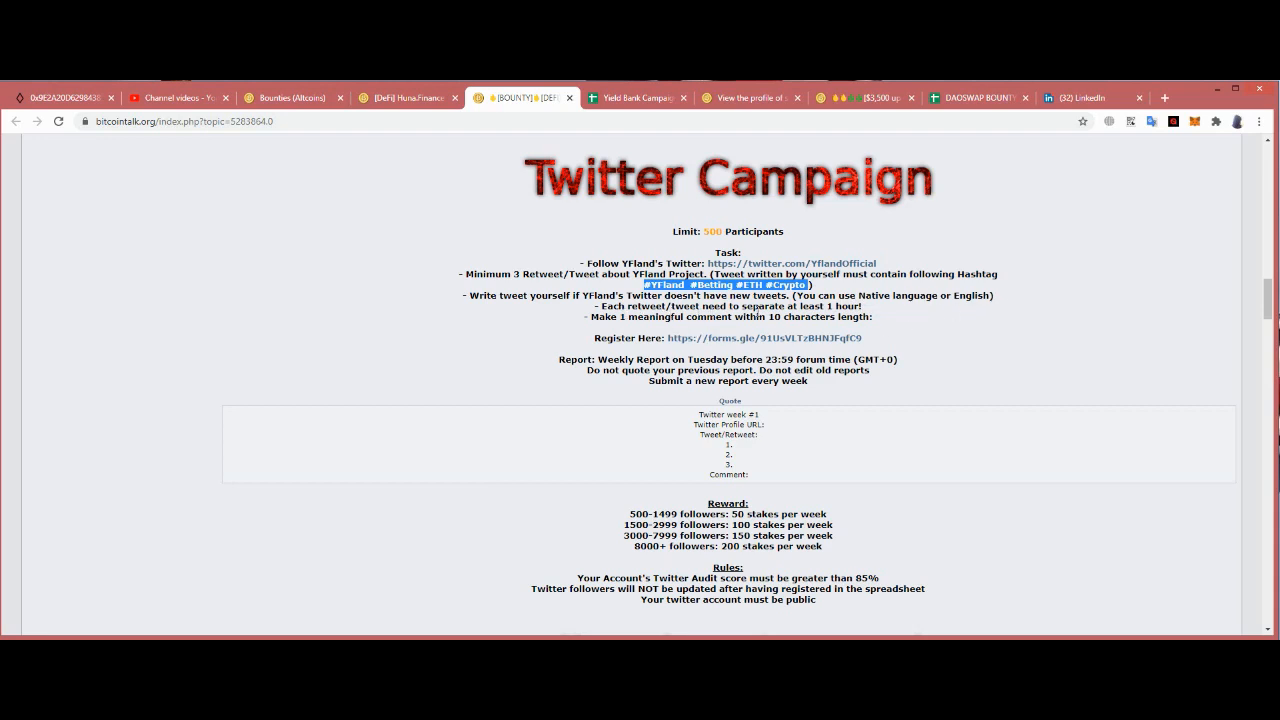
mouse_move(864, 318)
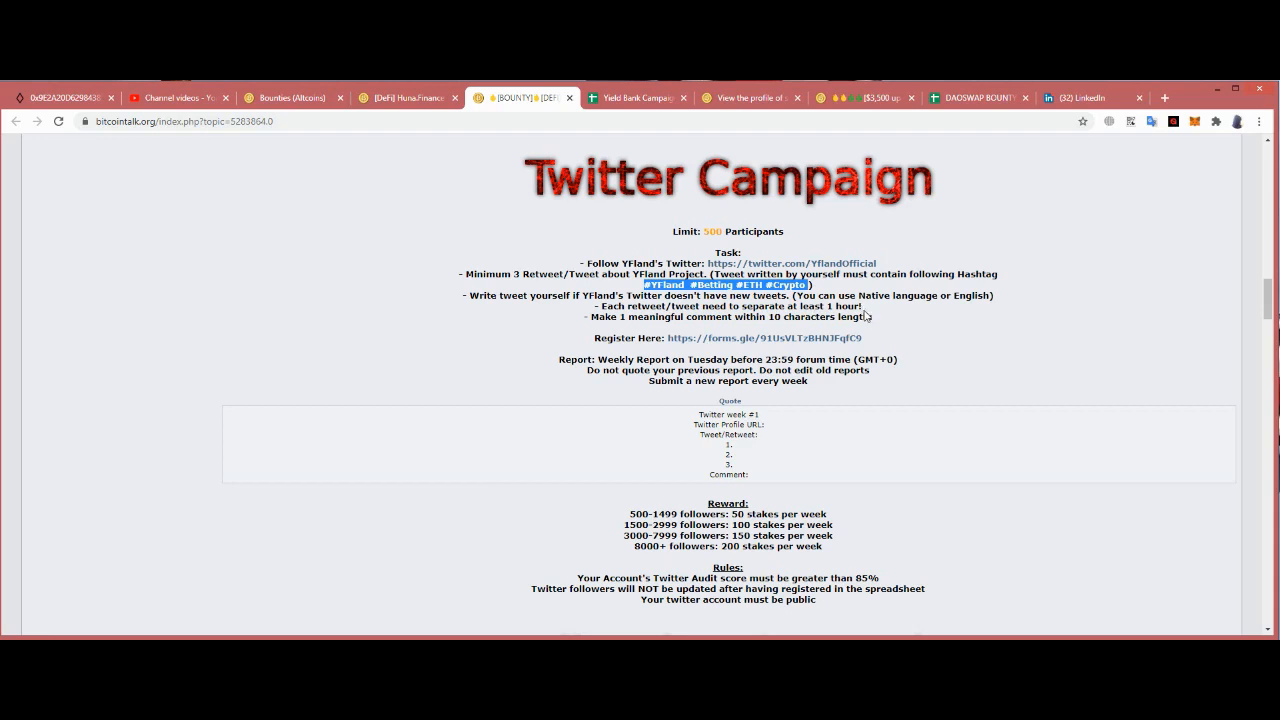
scroll("down", 3)
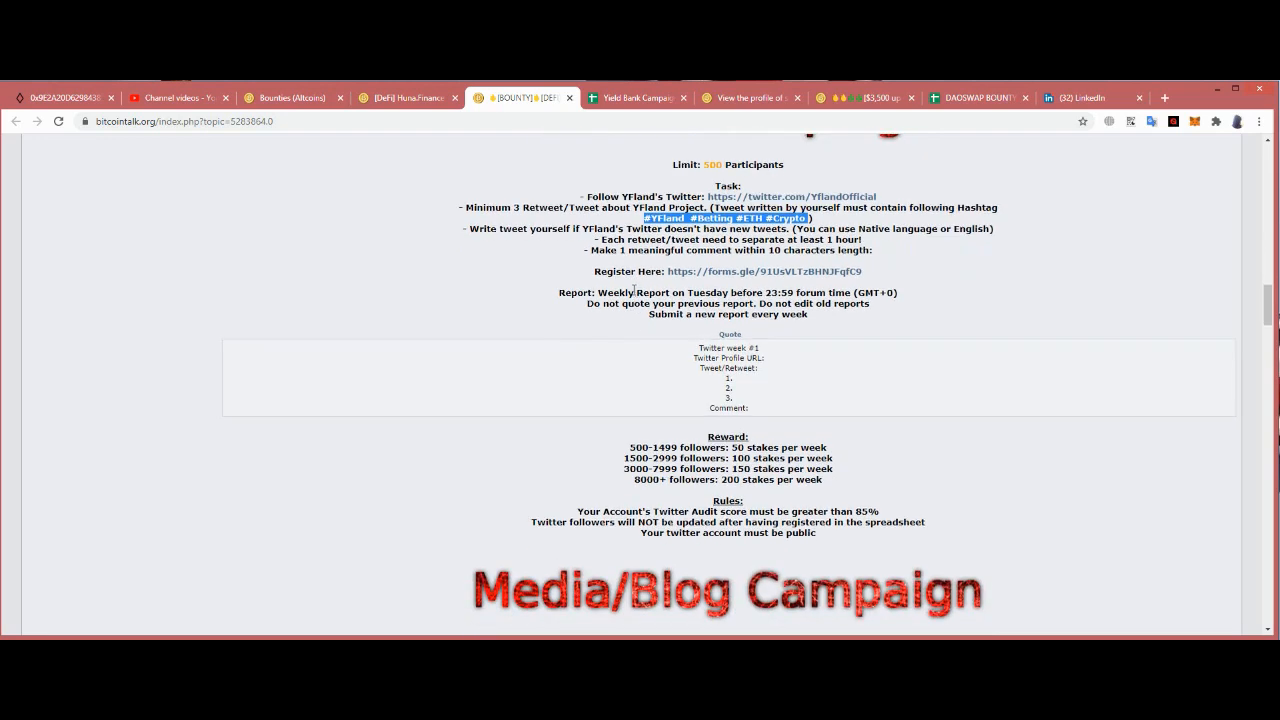
mouse_move(725, 265)
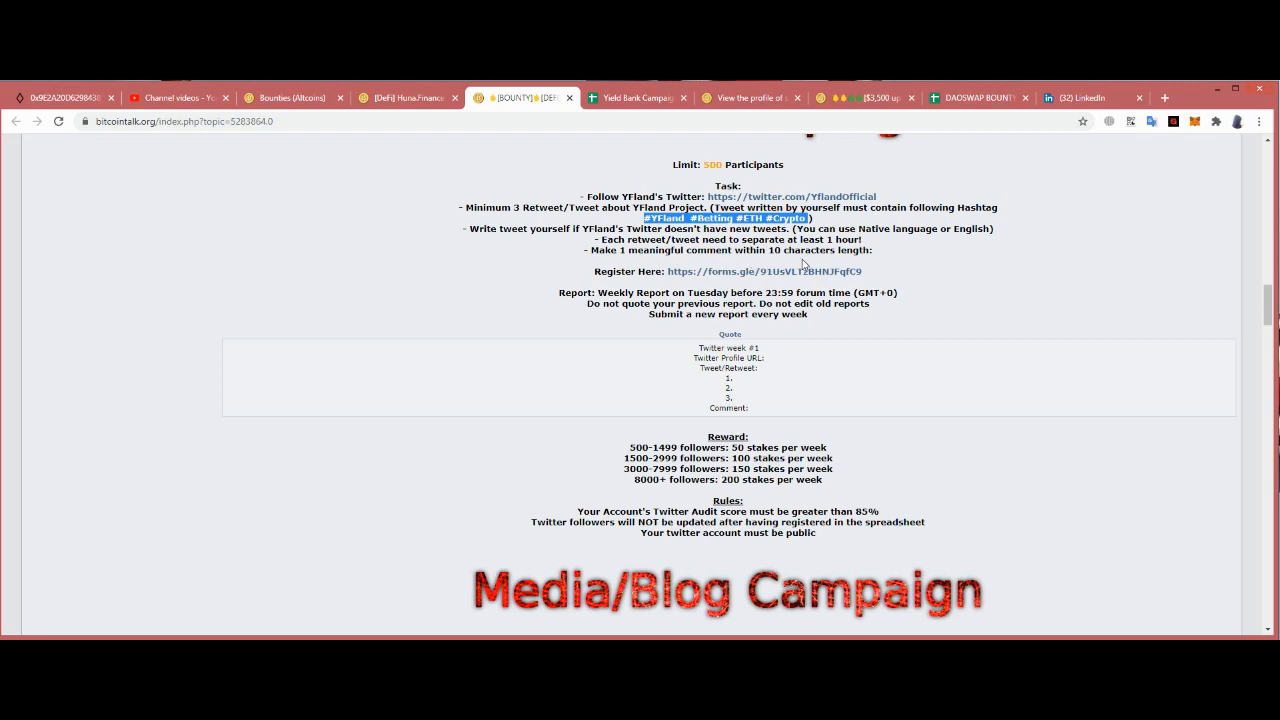
mouse_move(717, 271)
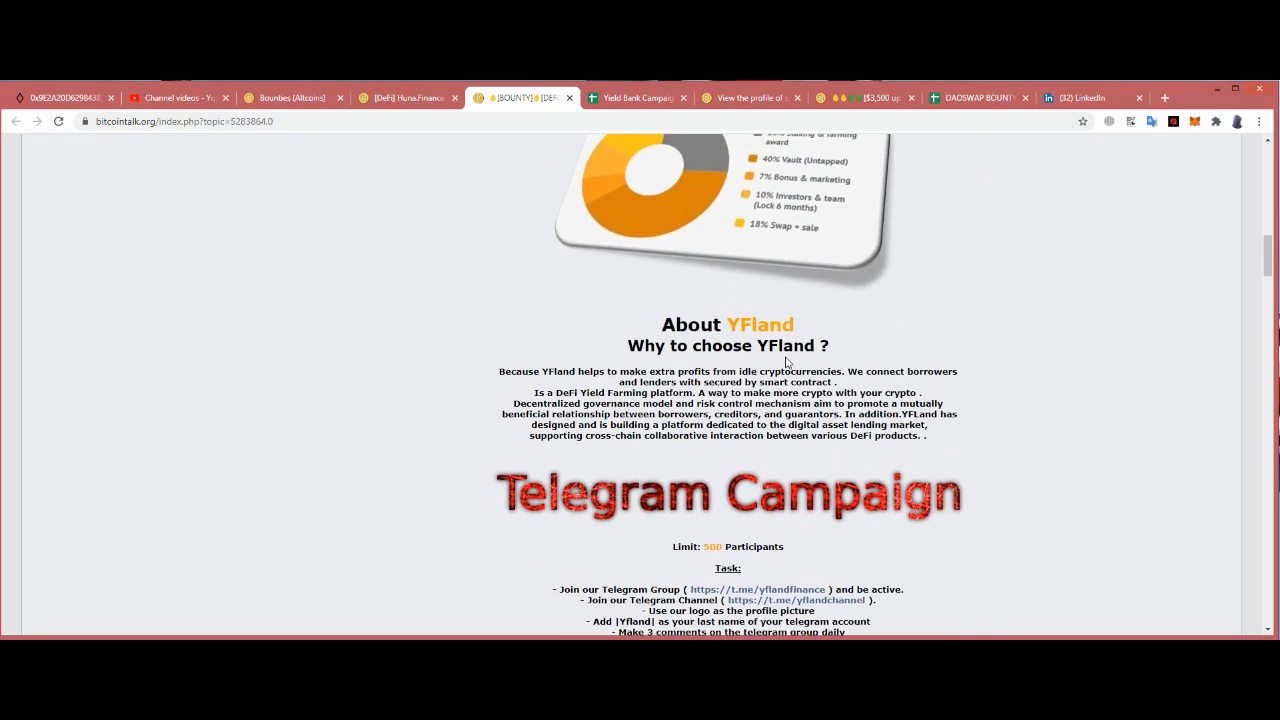
scroll("down", 3)
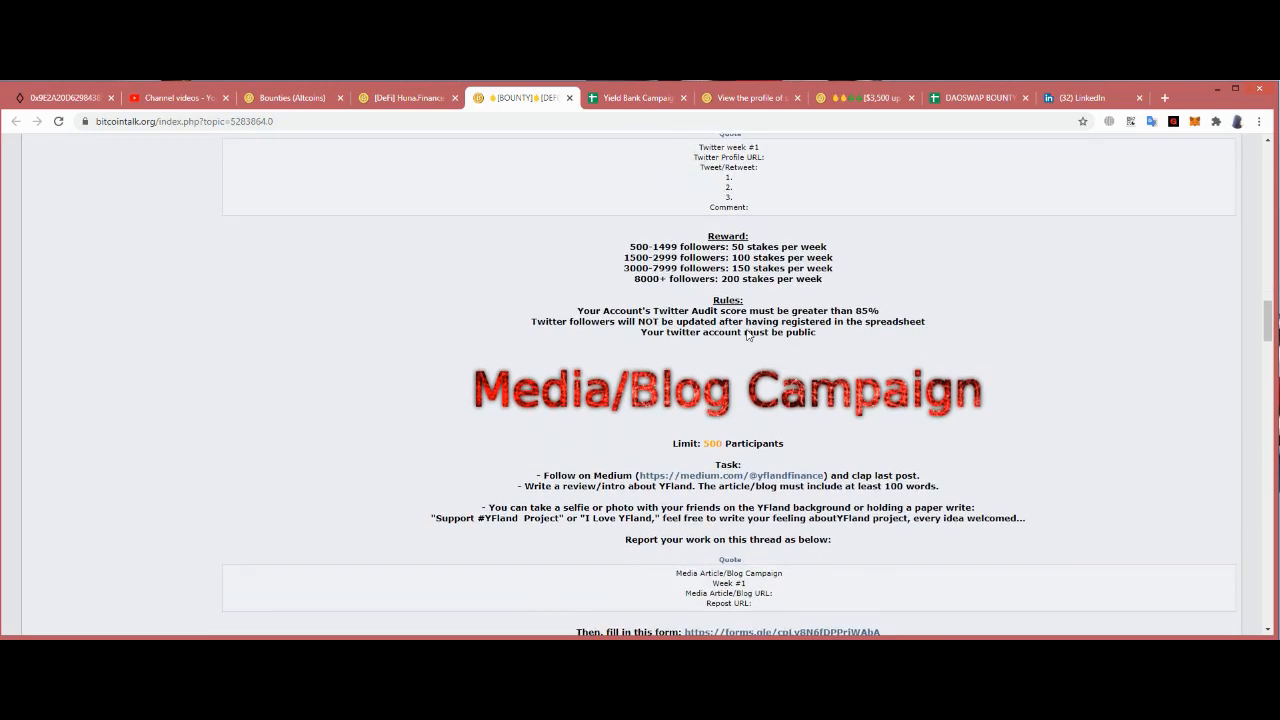
scroll("down", 3)
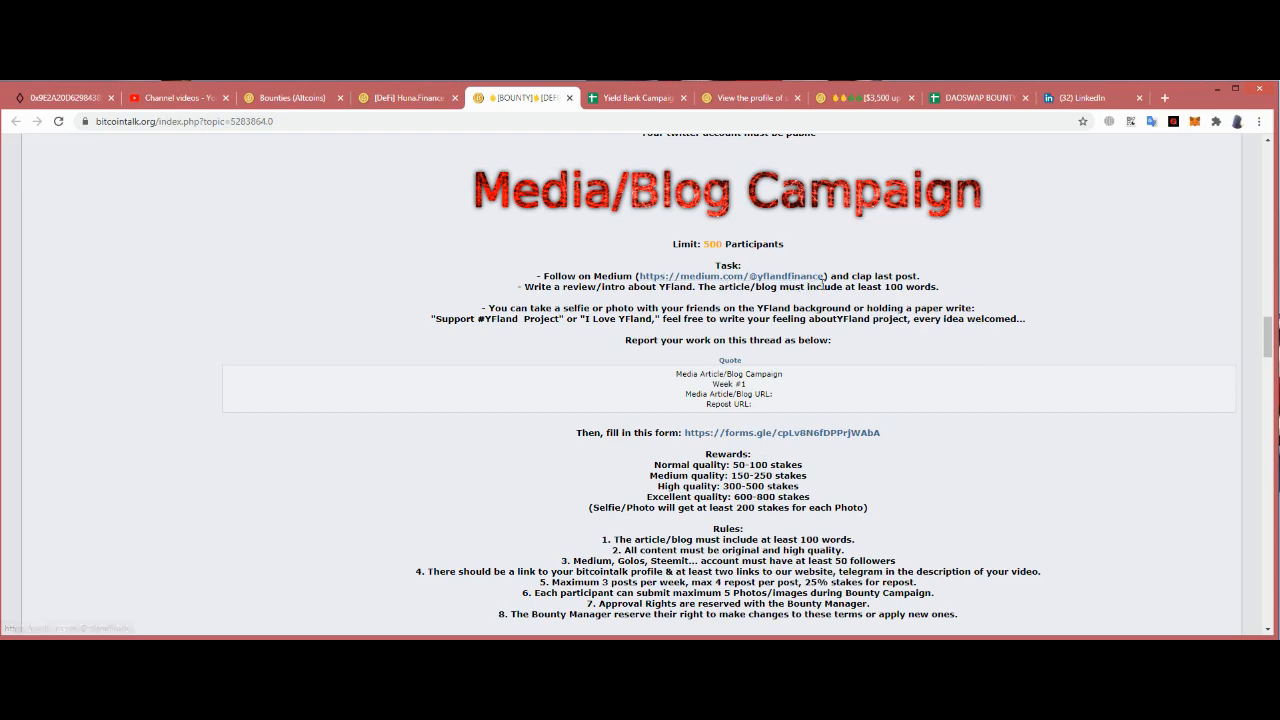
mouse_move(866, 298)
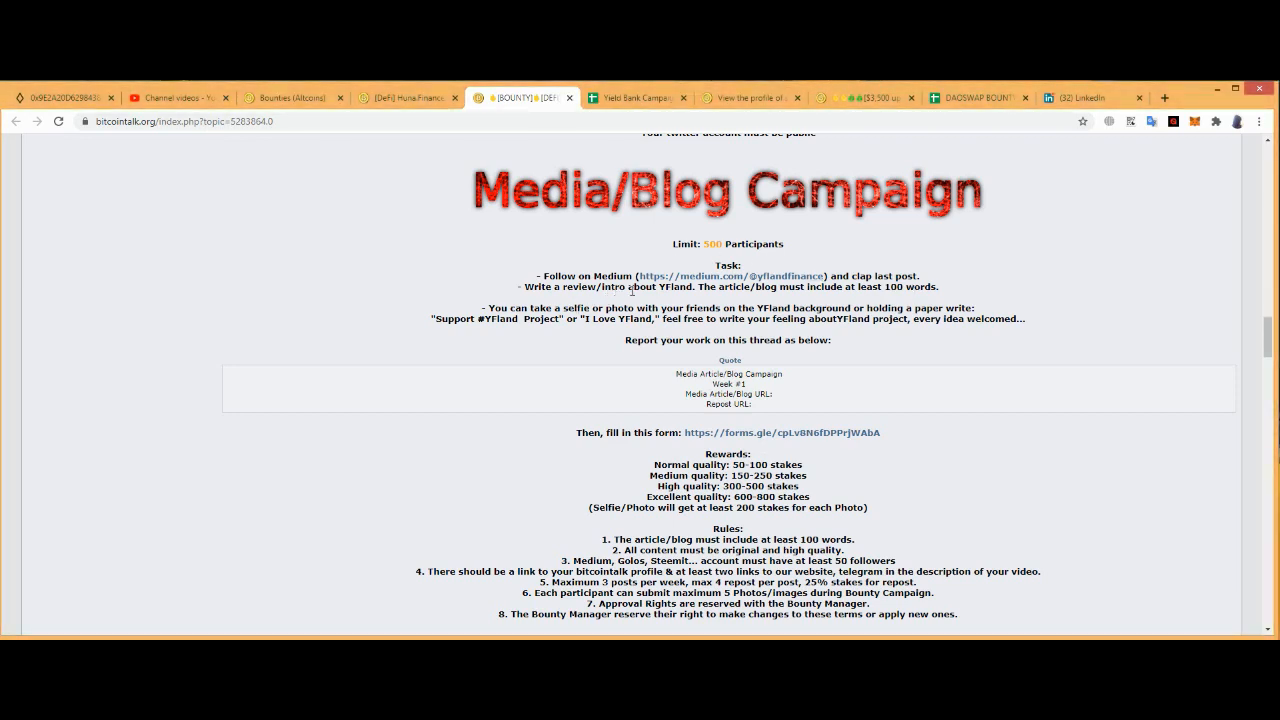
mouse_move(793, 305)
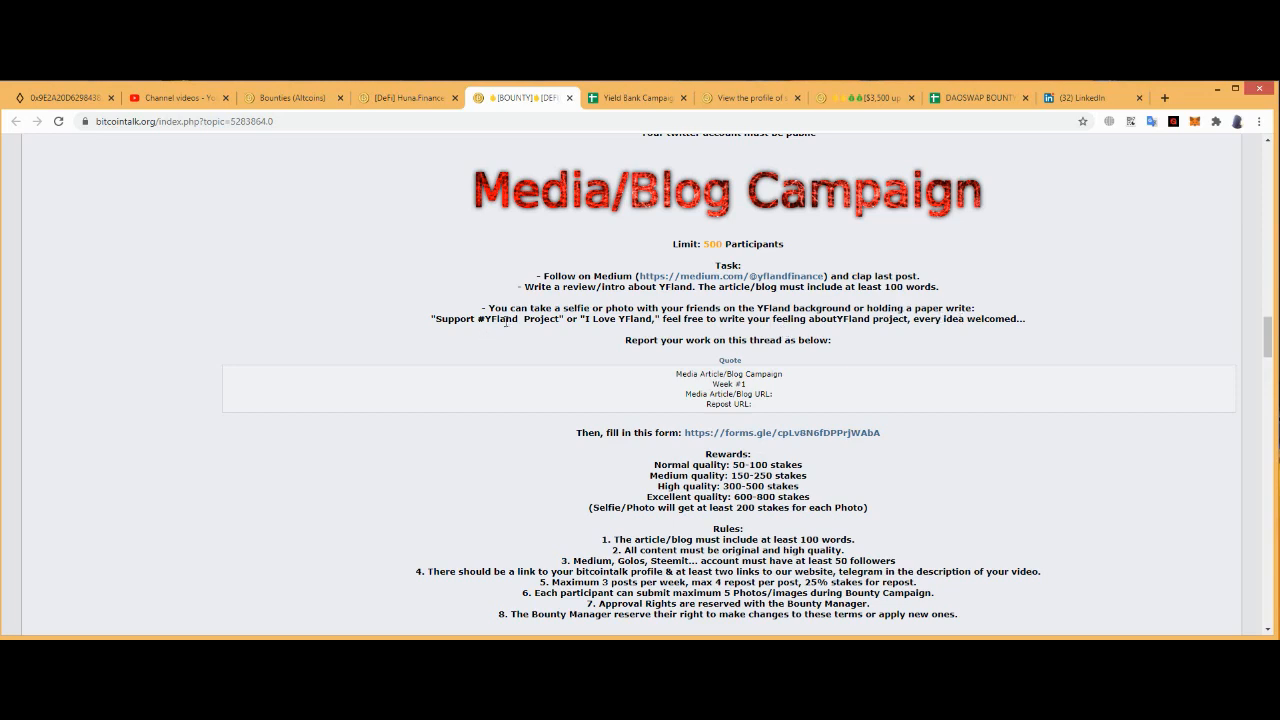
double_click(515, 318)
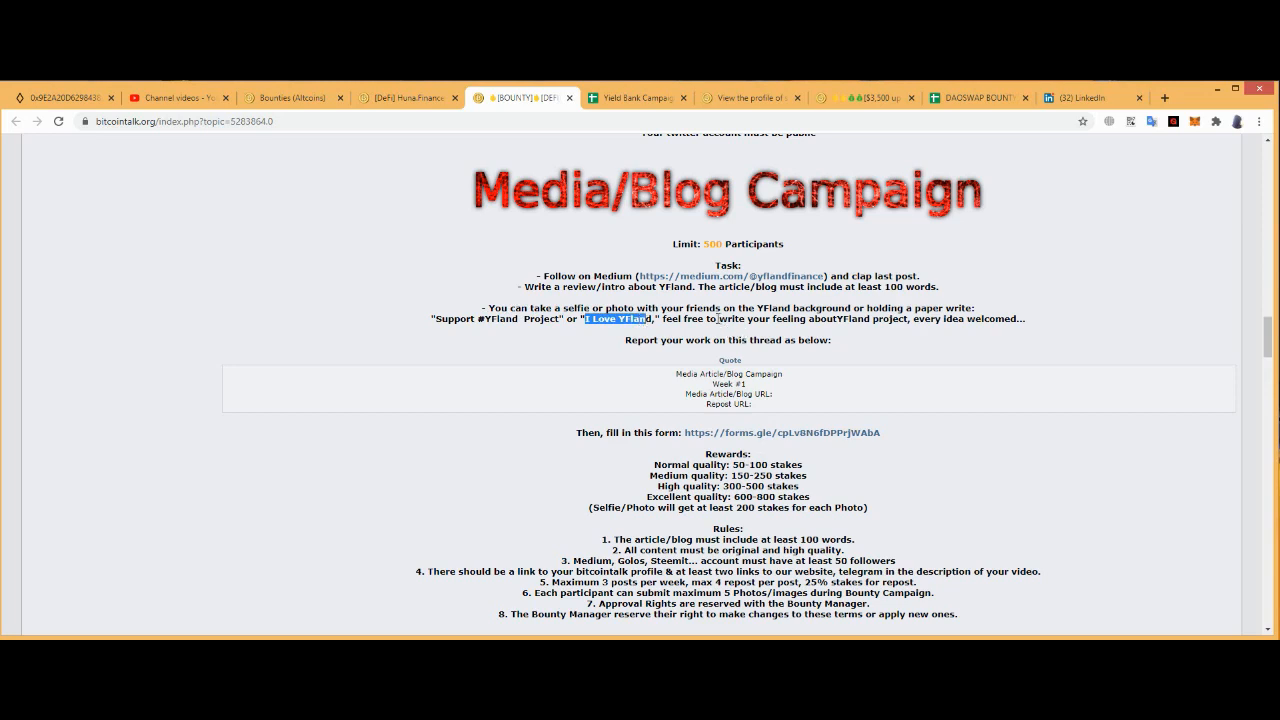
mouse_move(877, 335)
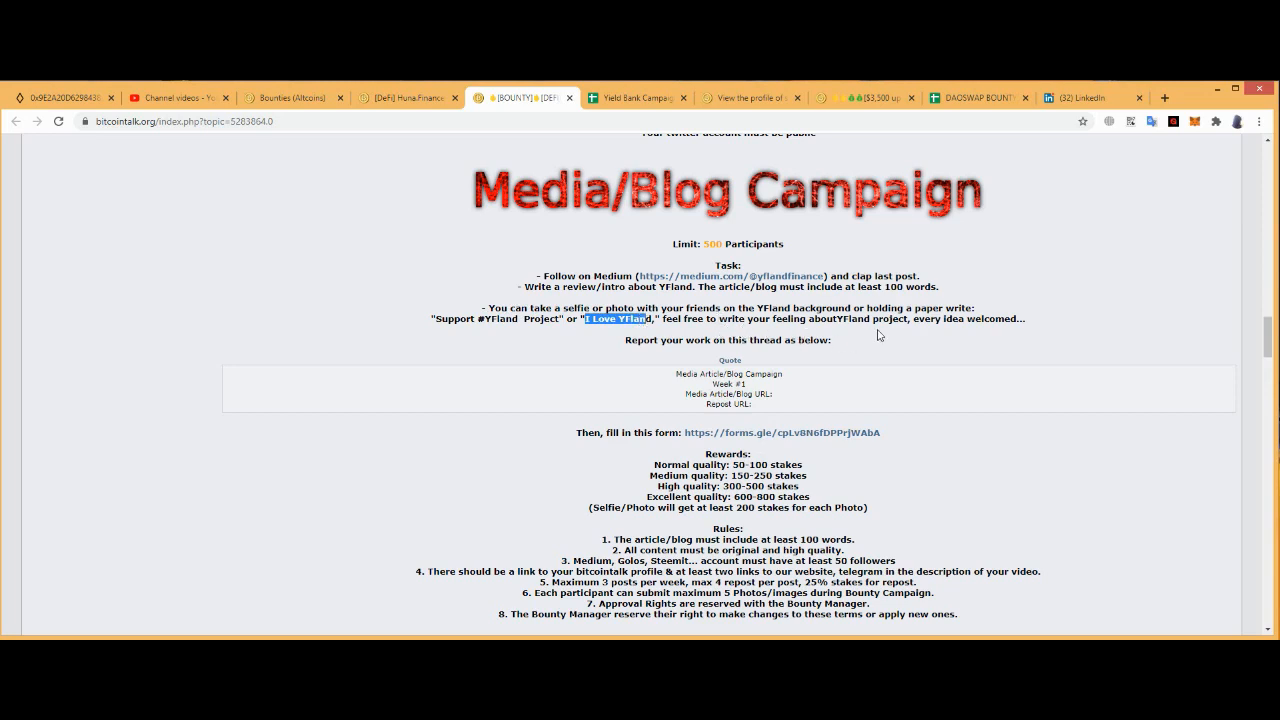
mouse_move(971, 331)
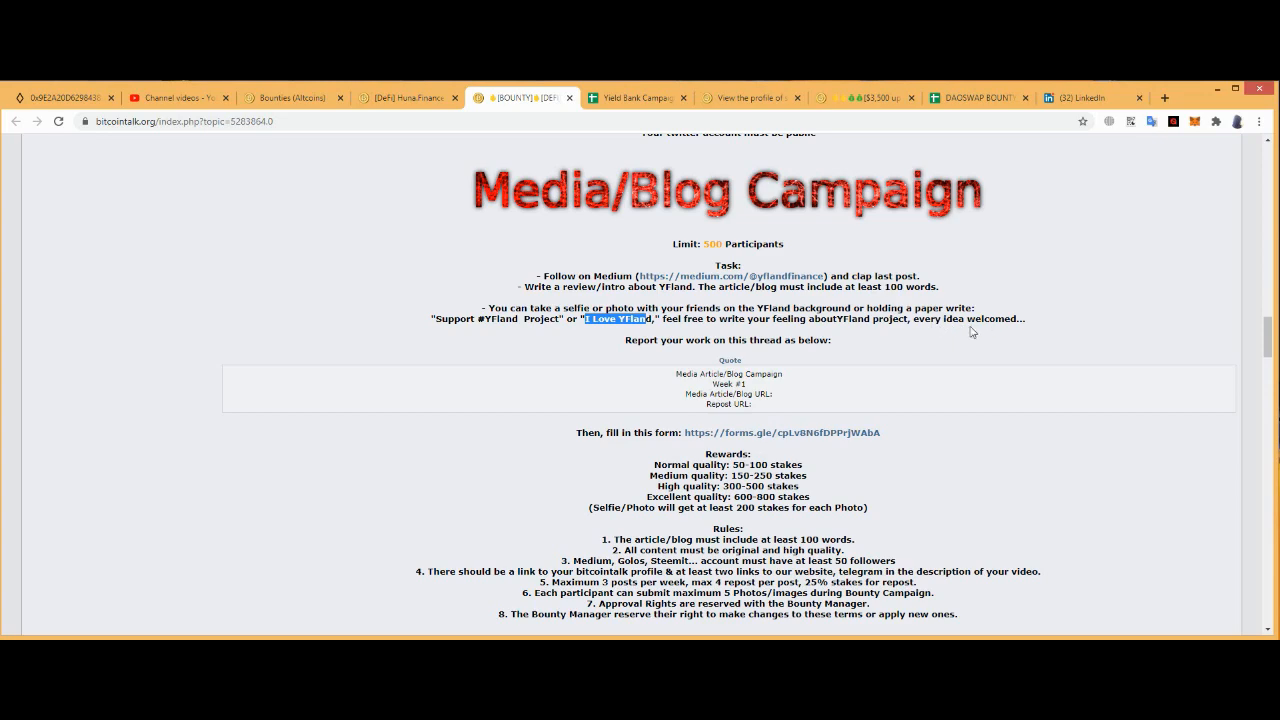
- Scroll past the Media/Blog rewards and rules to the Video Campaign heading
scroll("down", 3)
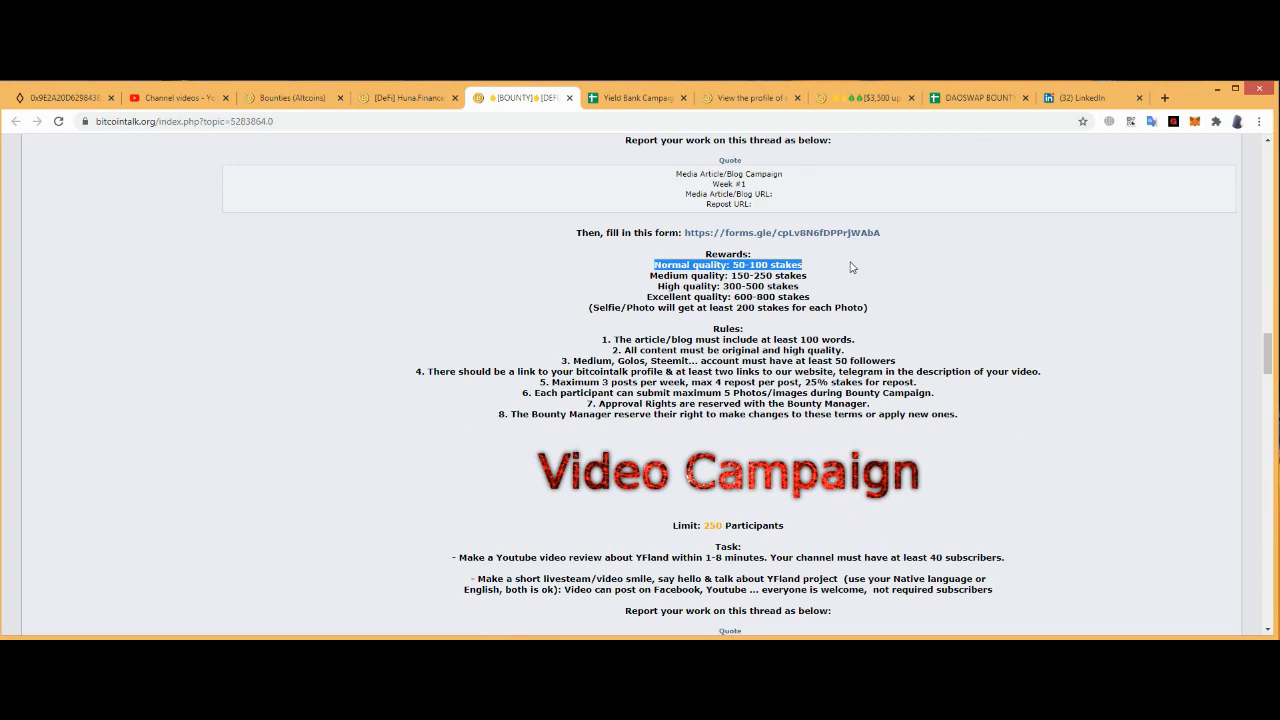
mouse_move(884, 294)
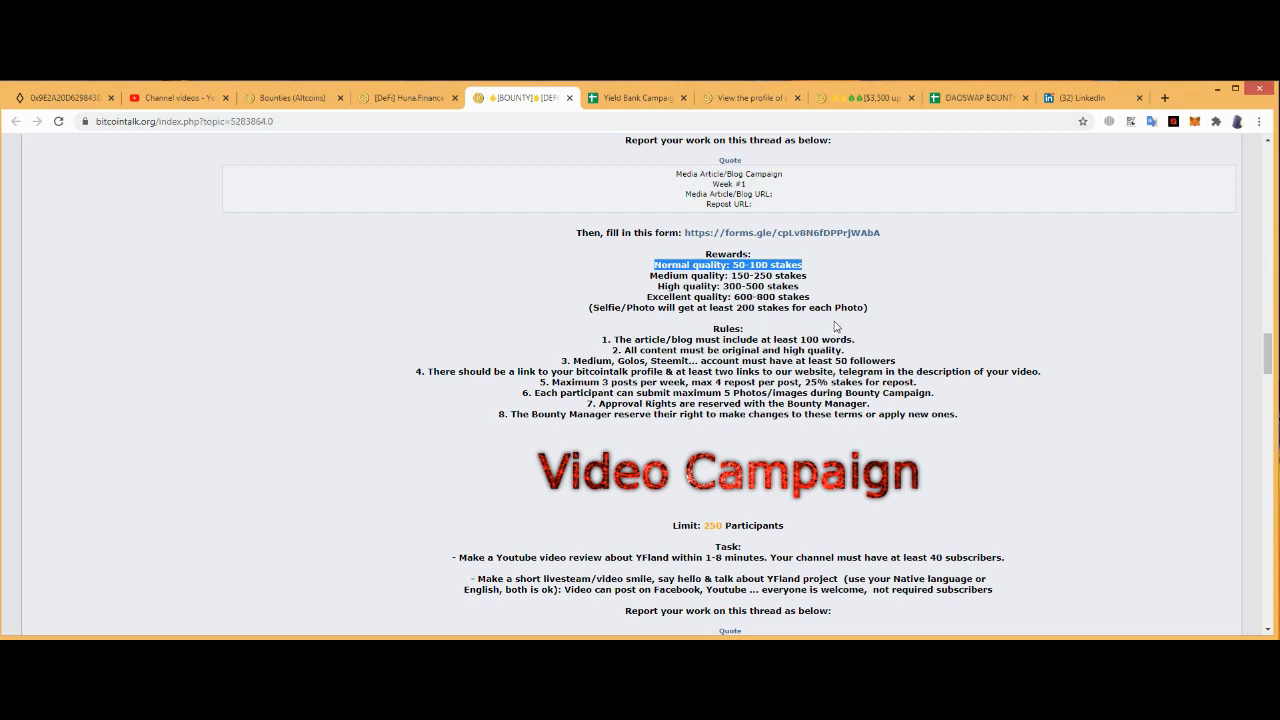
- Highlight rule 2 and the word 'video' in rule 4 of the Media/Blog rules
scroll("down", 3)
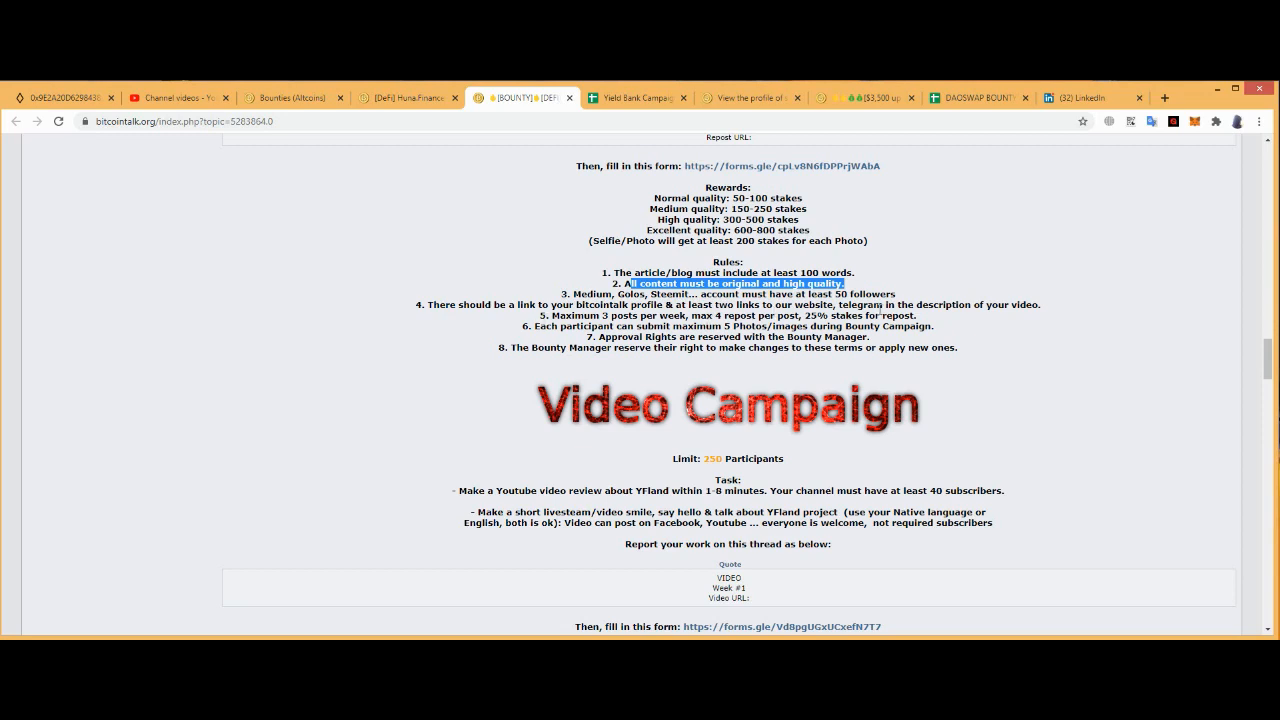
mouse_move(960, 318)
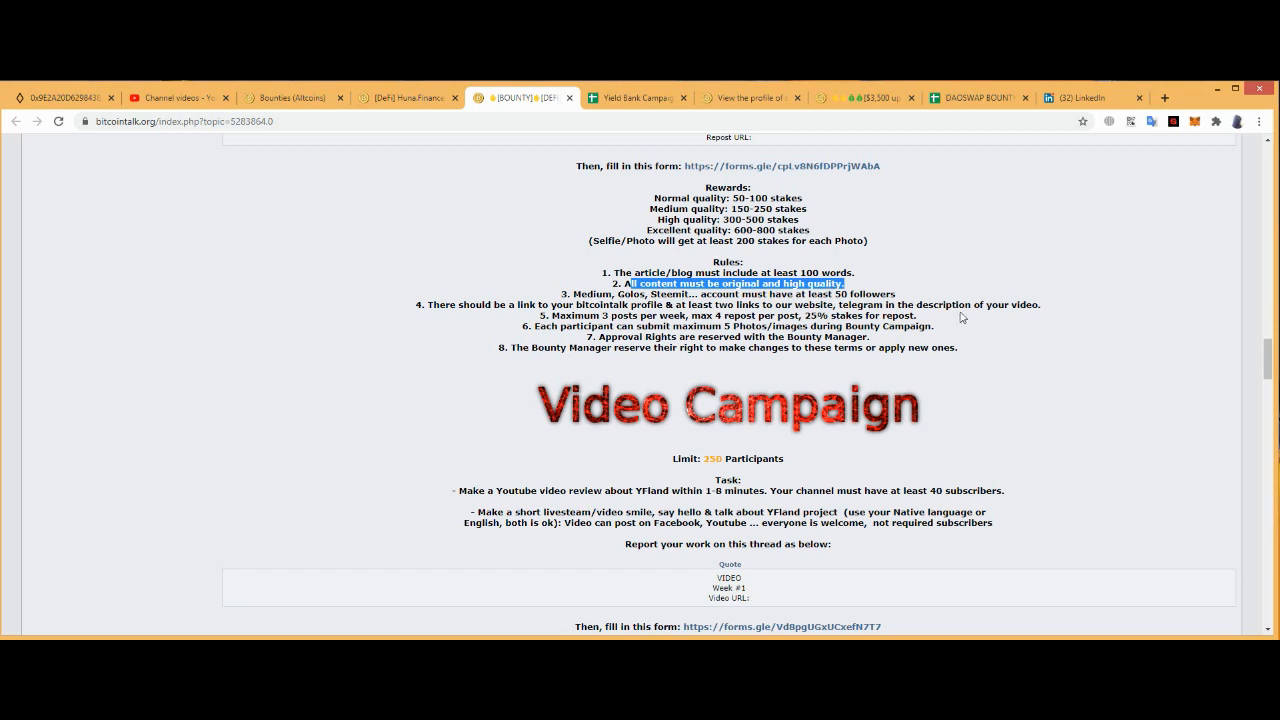
mouse_move(1024, 325)
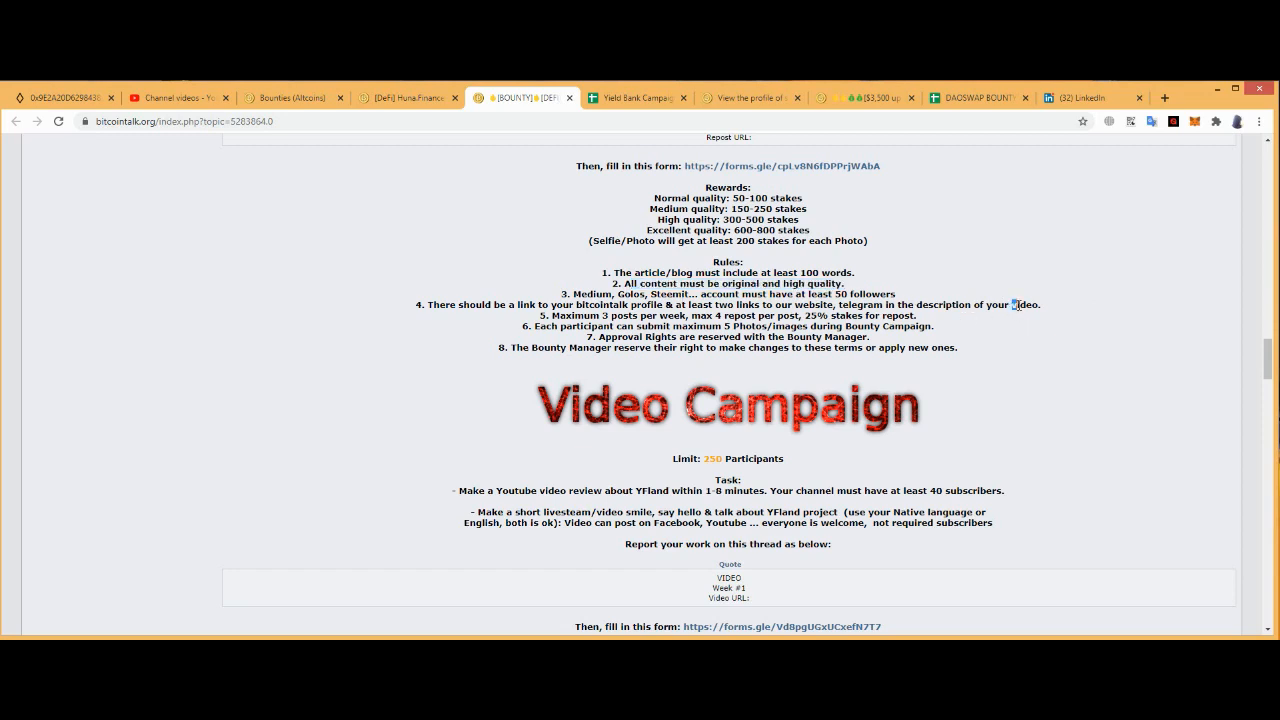
double_click(1024, 305)
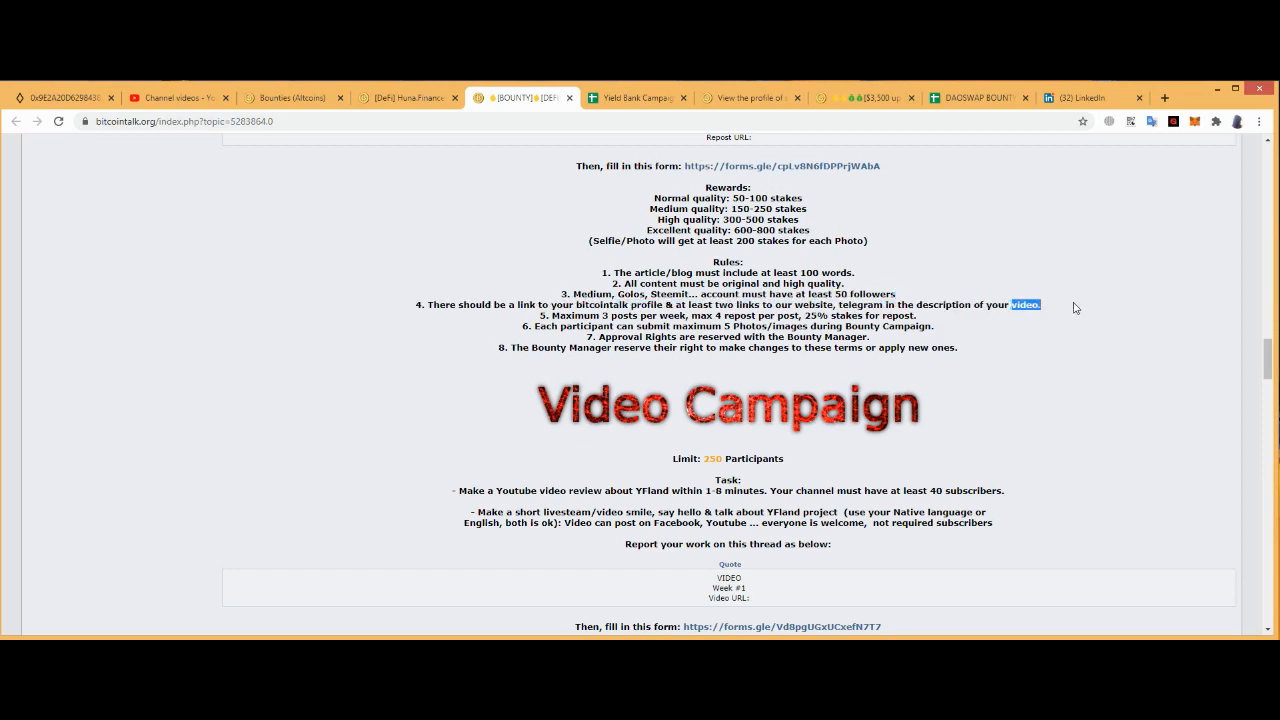
mouse_move(518, 316)
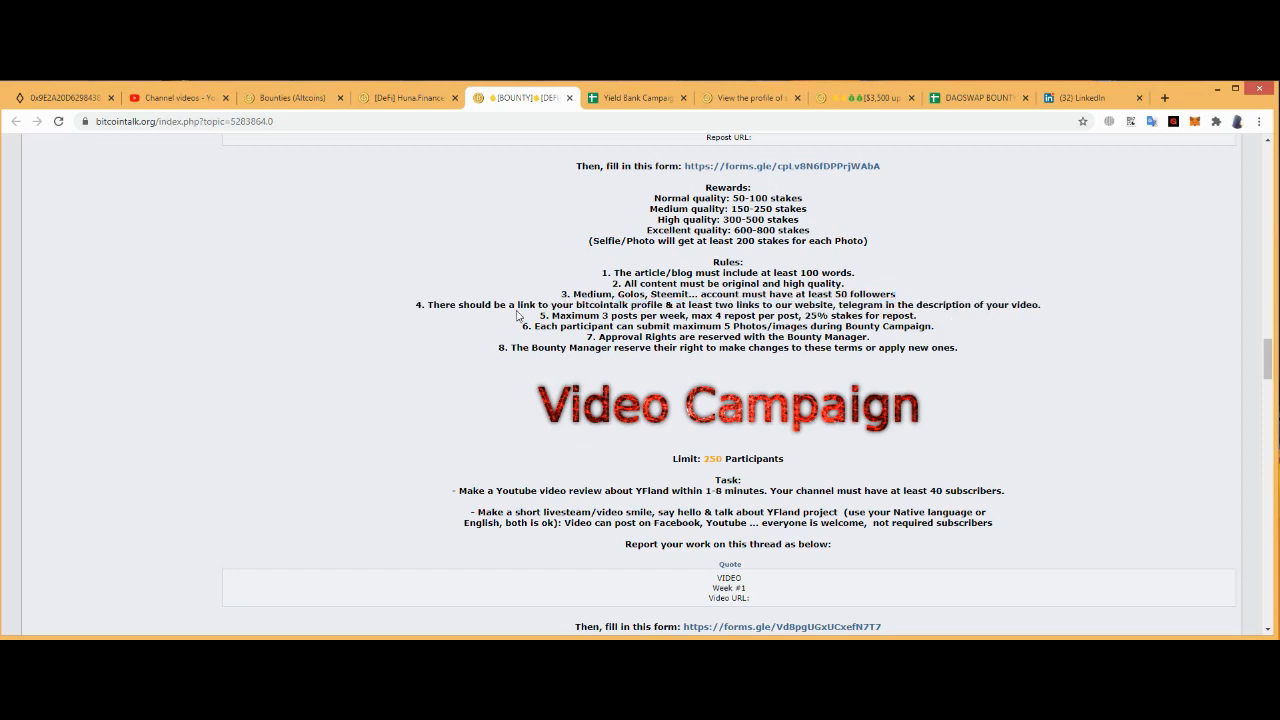
left_click_drag(549, 315, 640, 315)
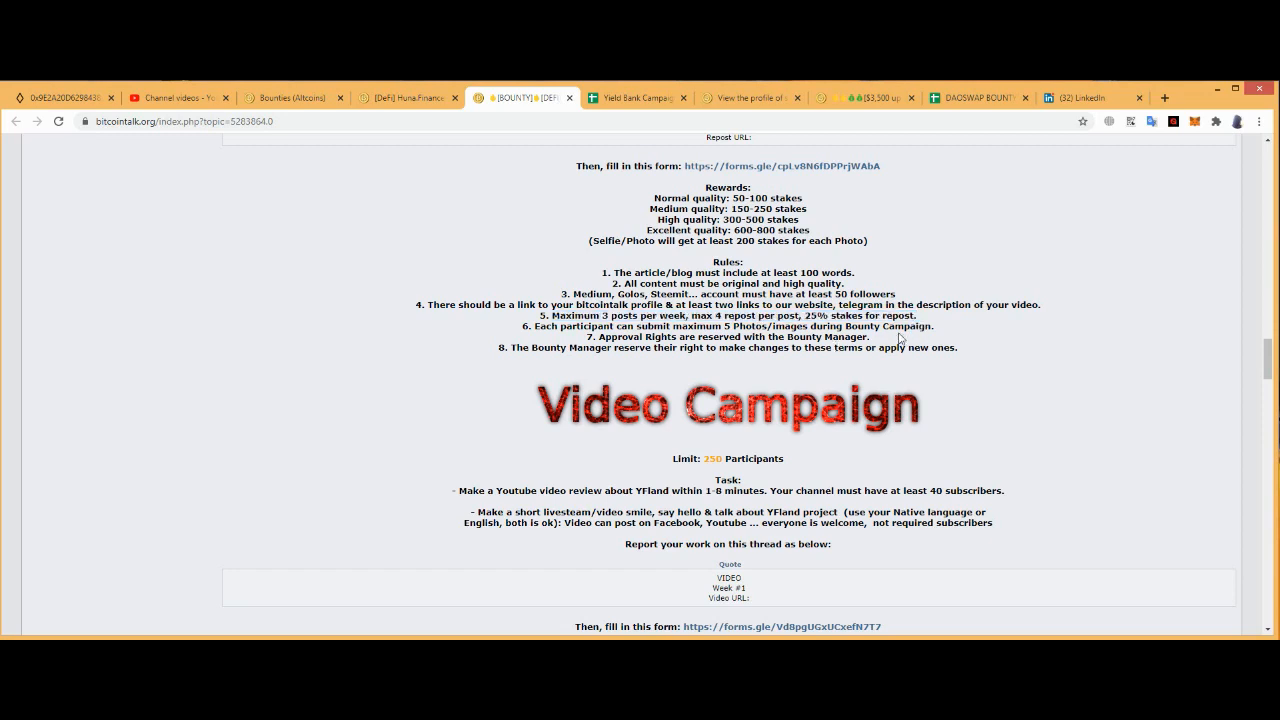
mouse_move(536, 343)
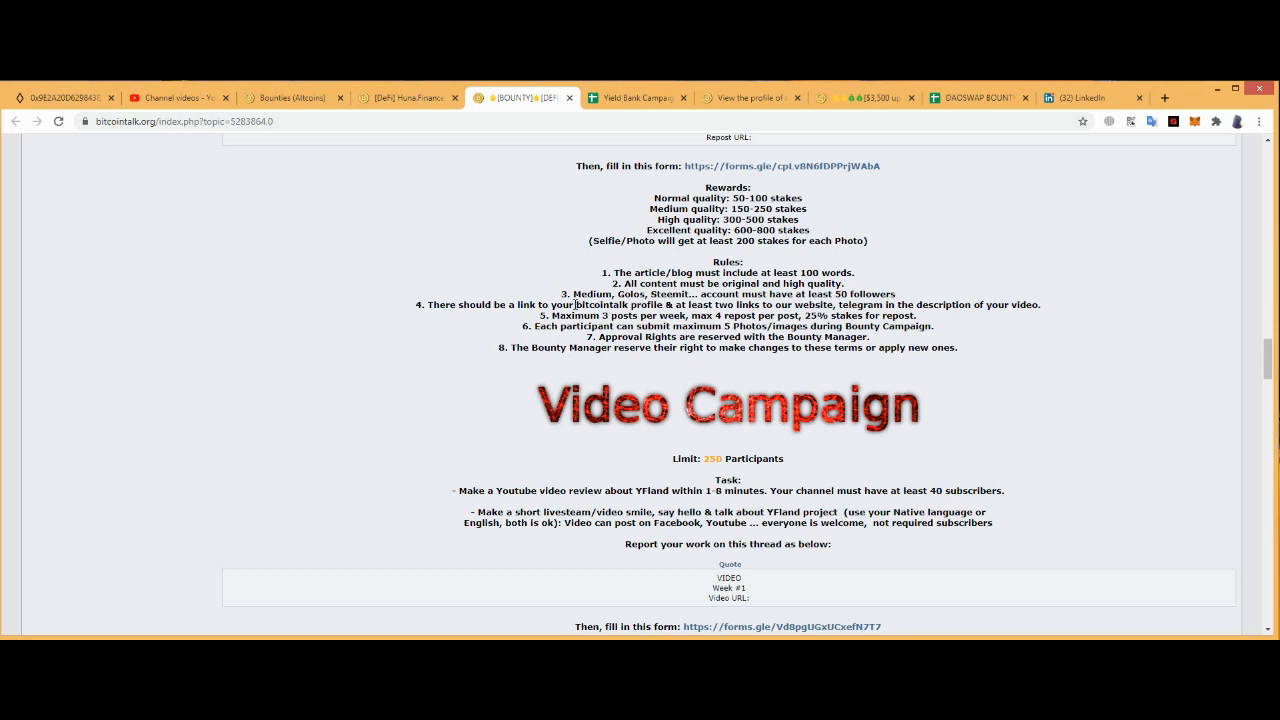
left_click_drag(544, 315, 810, 315)
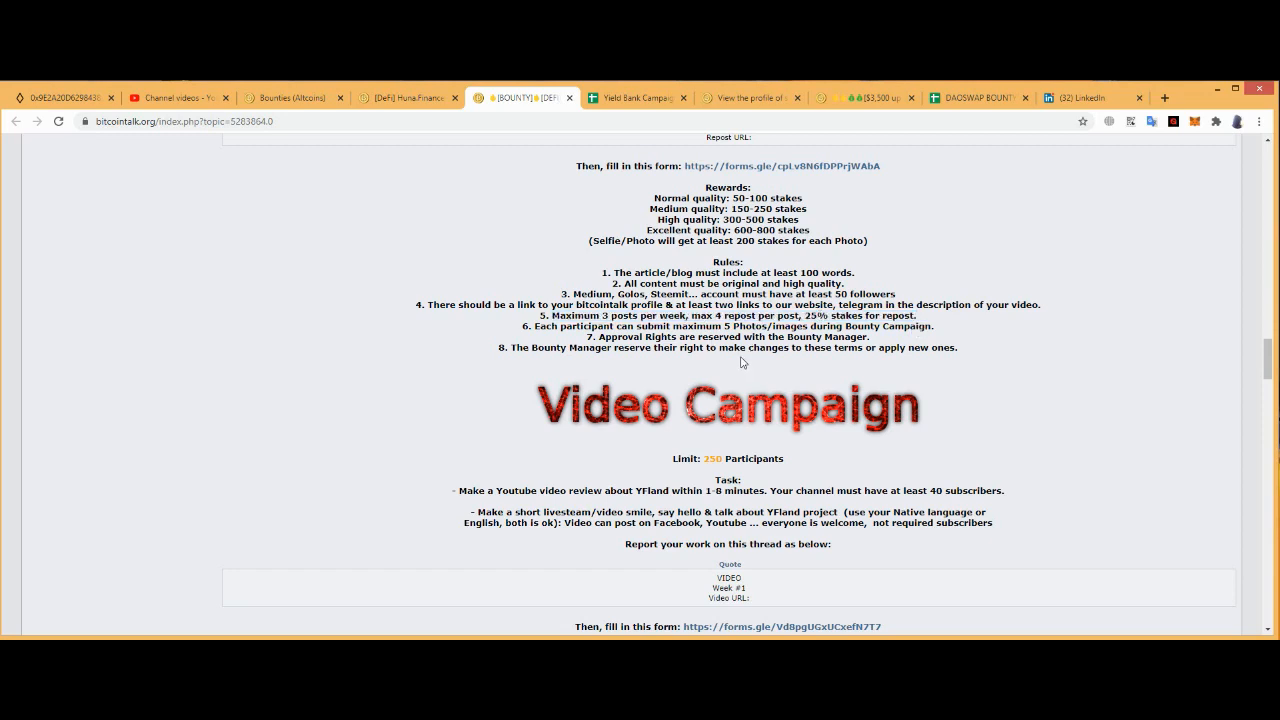
- Open the forms.gle Media/Blog submission form link in a new tab
right_click(781, 165)
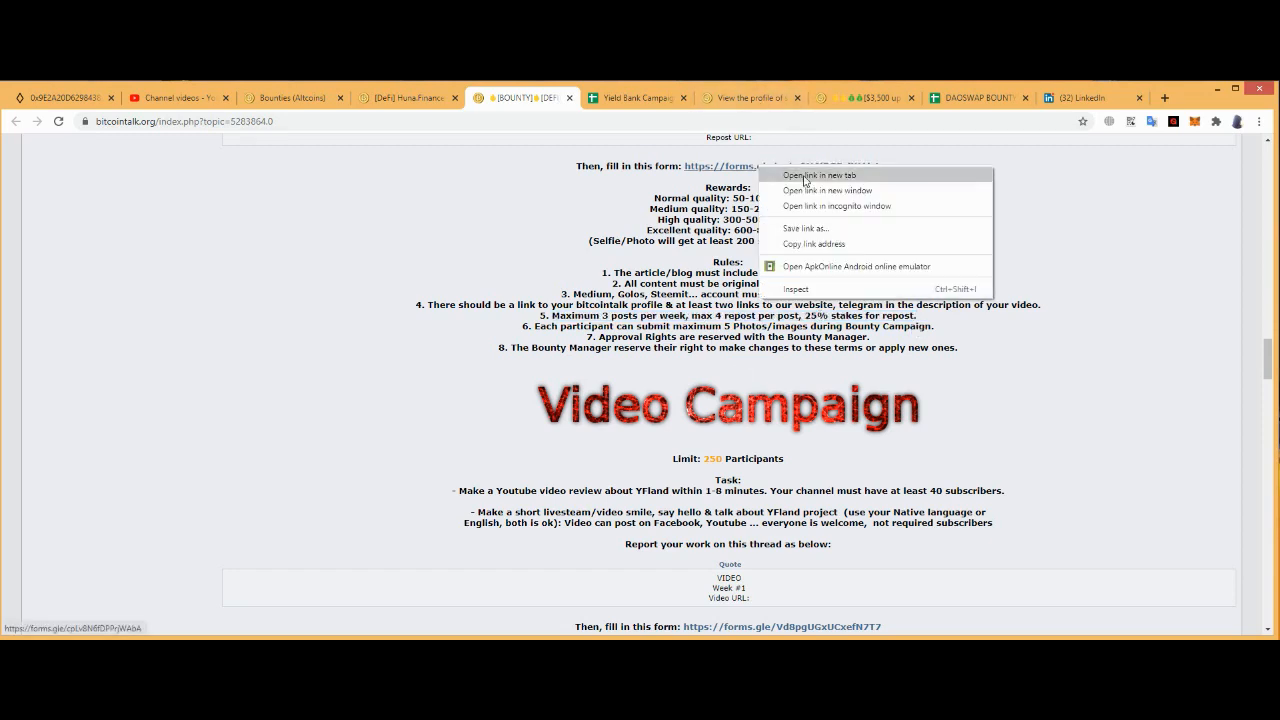
left_click(819, 175)
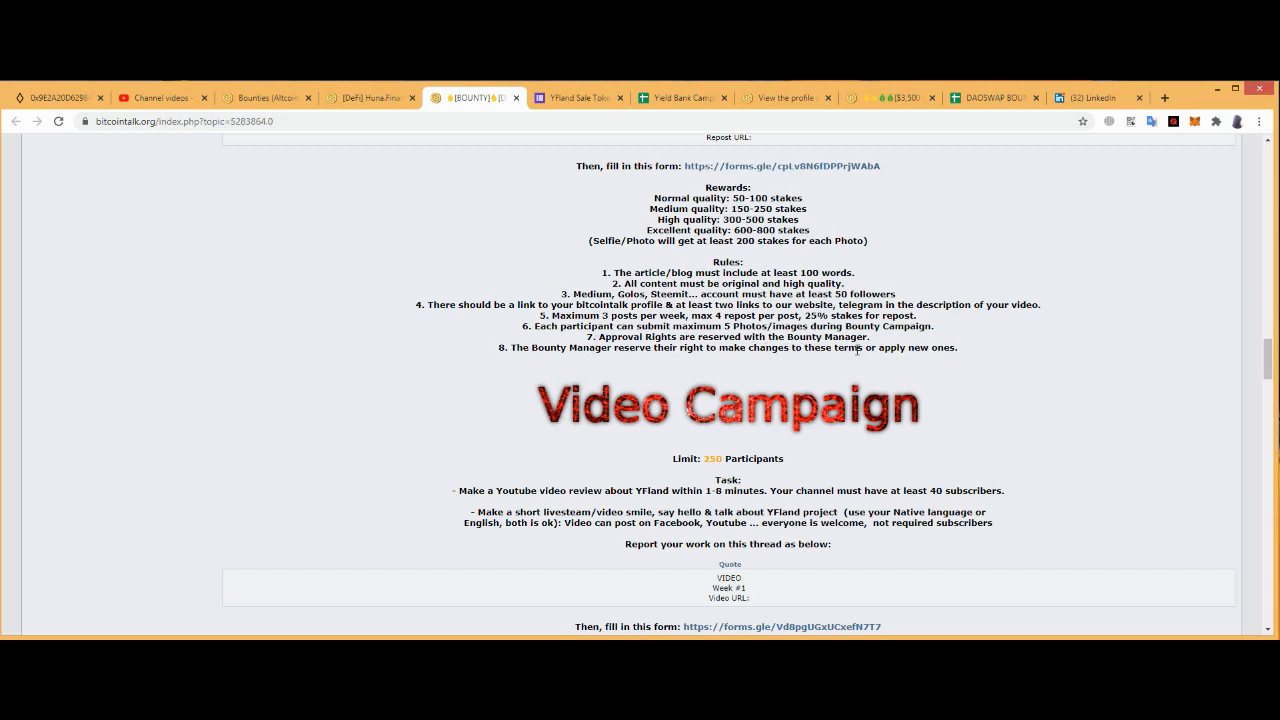
mouse_move(605, 365)
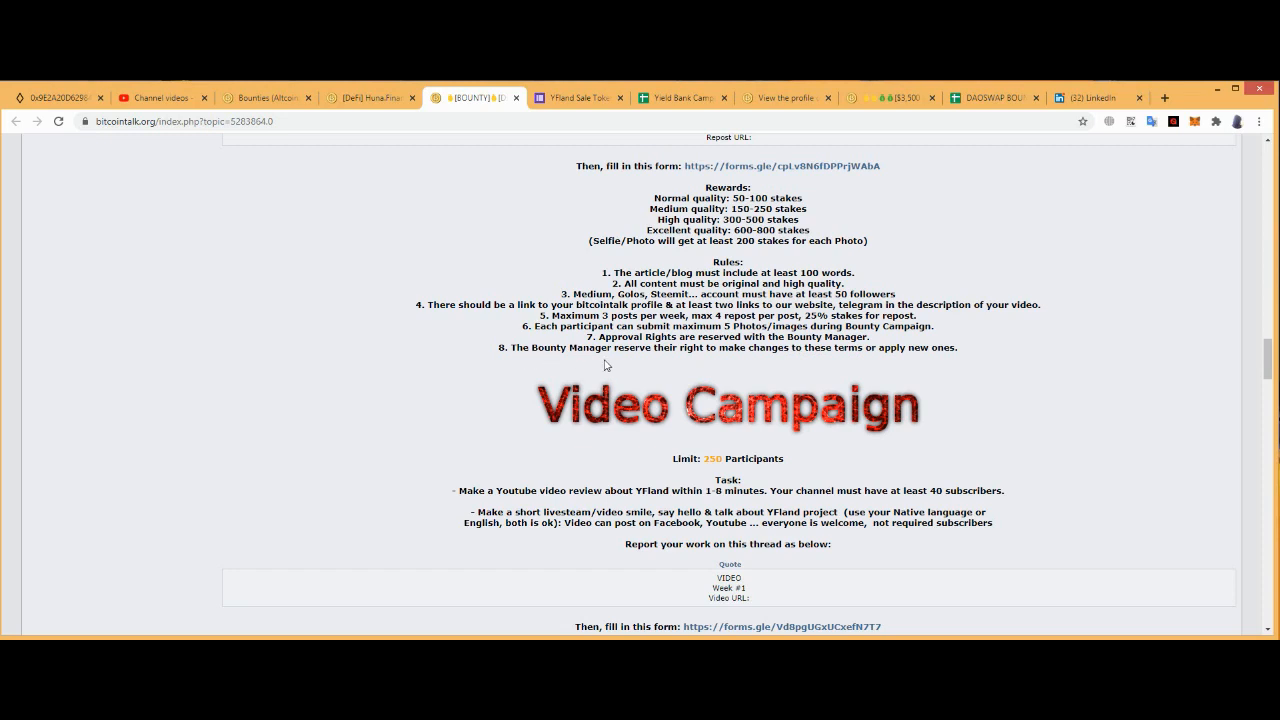
mouse_move(701, 360)
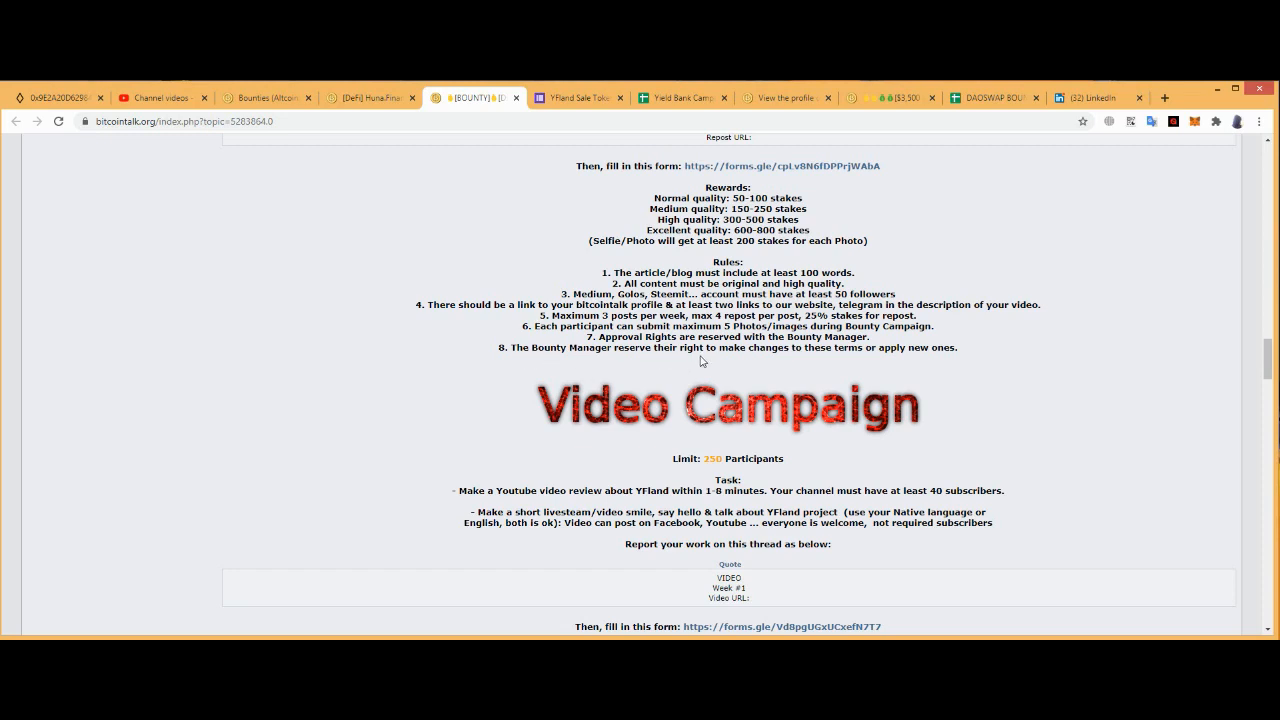
scroll("down", 3)
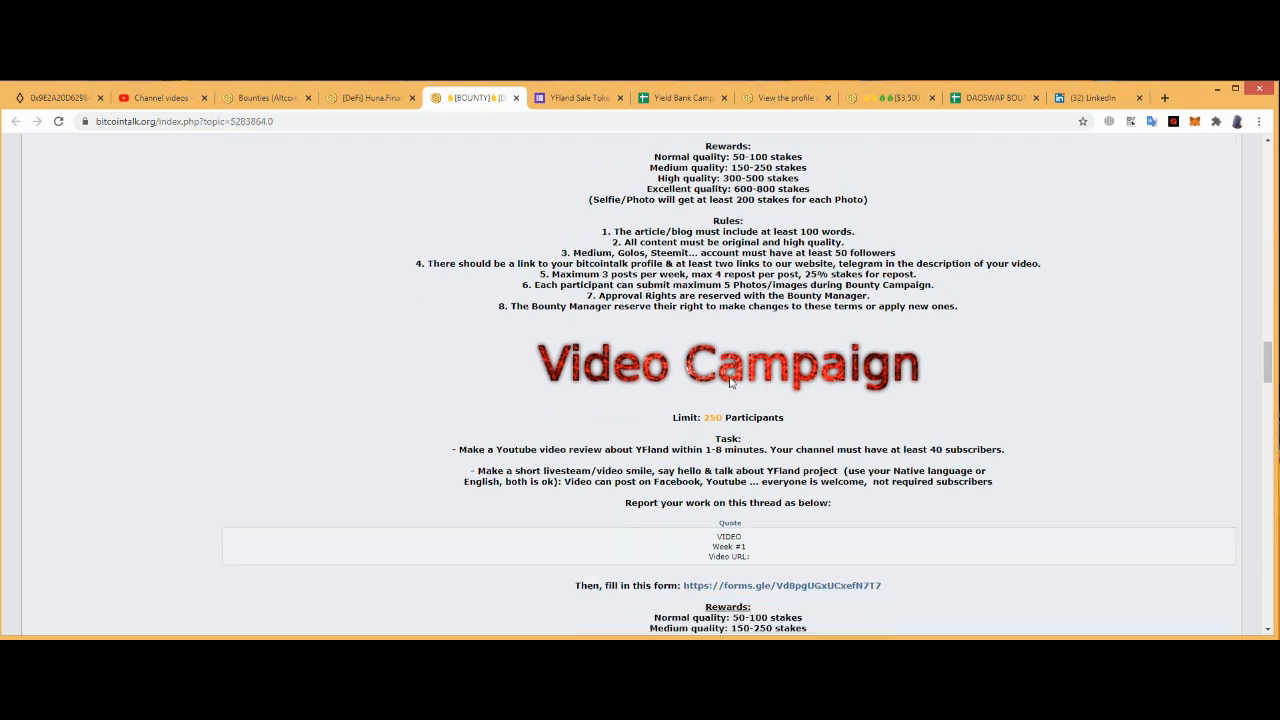
scroll("down", 3)
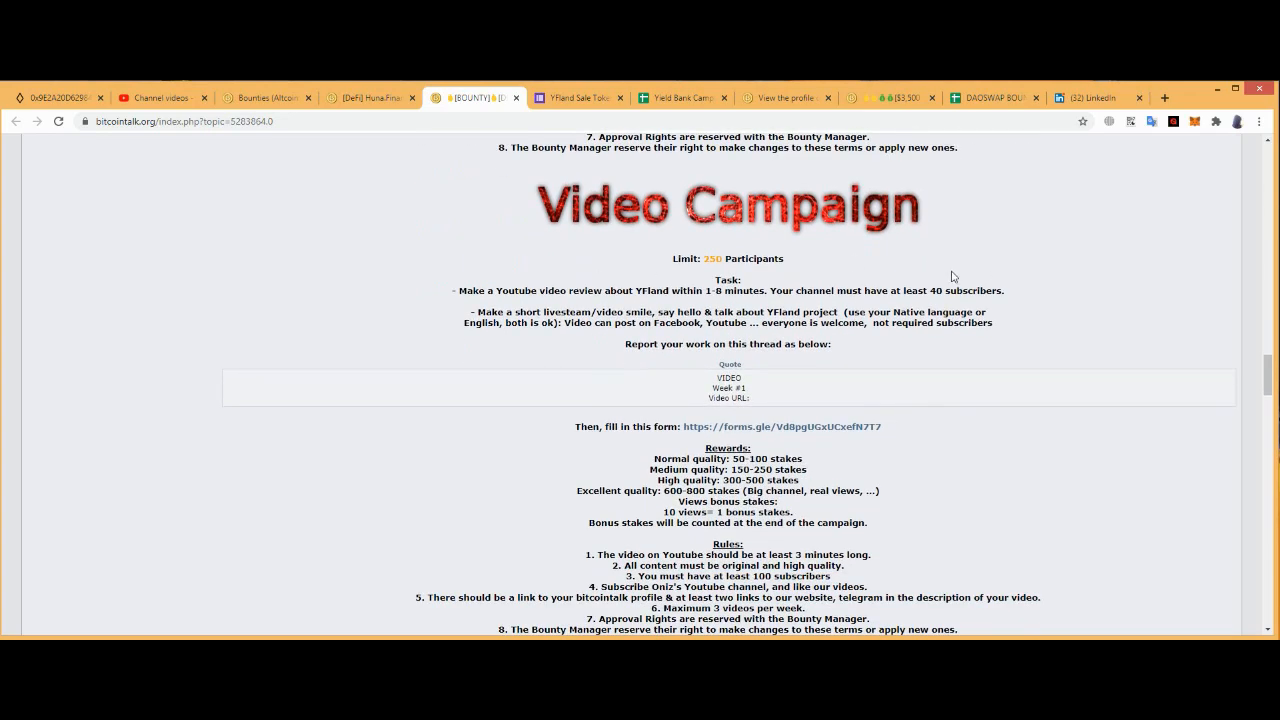
mouse_move(736, 261)
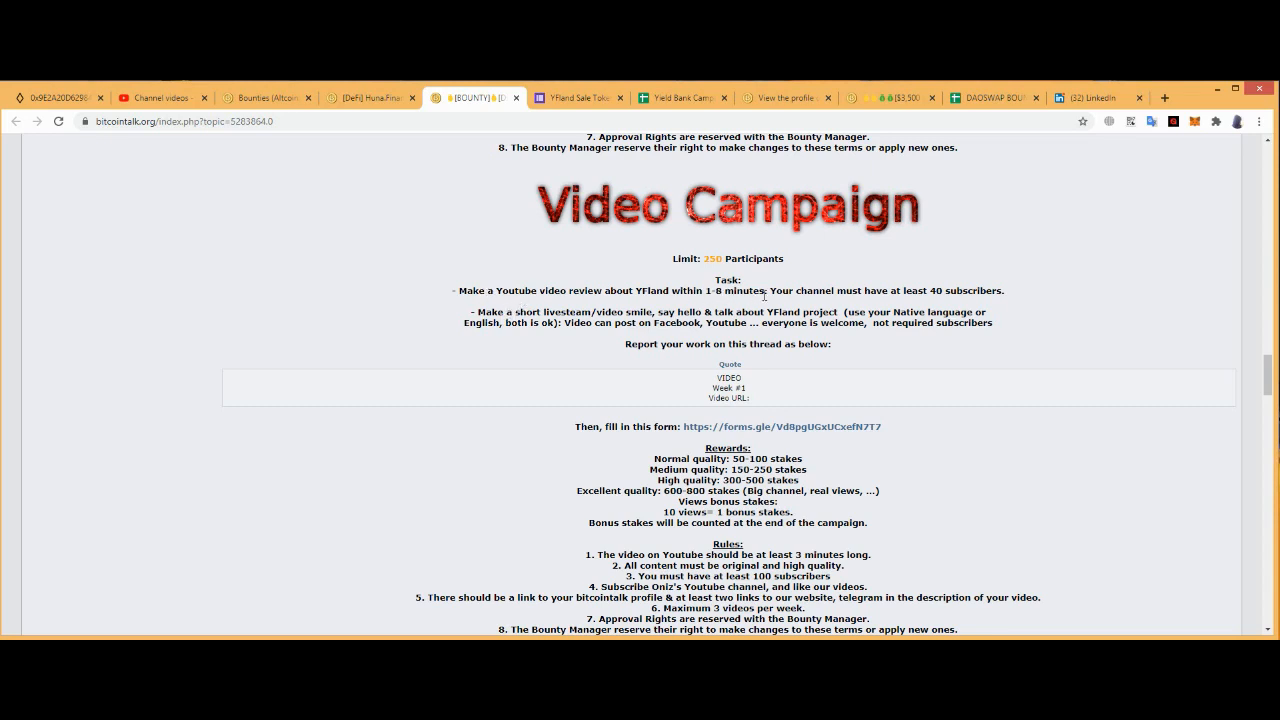
mouse_move(866, 308)
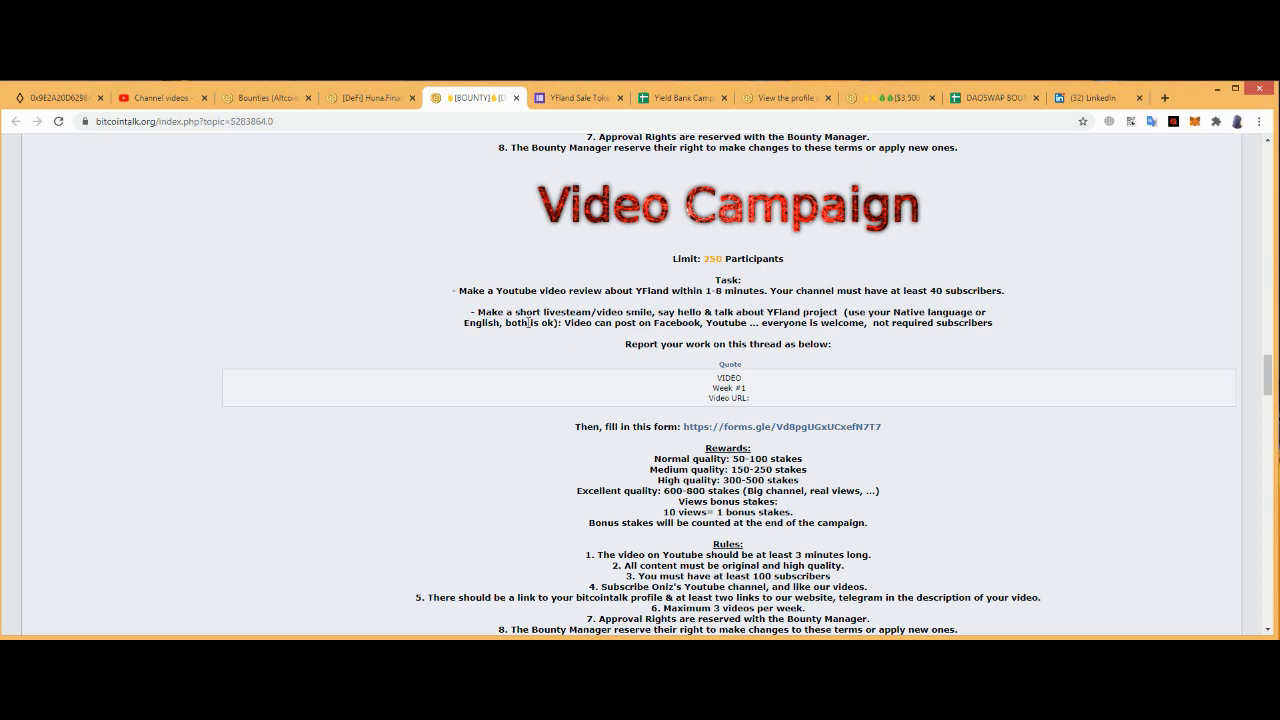
mouse_move(683, 317)
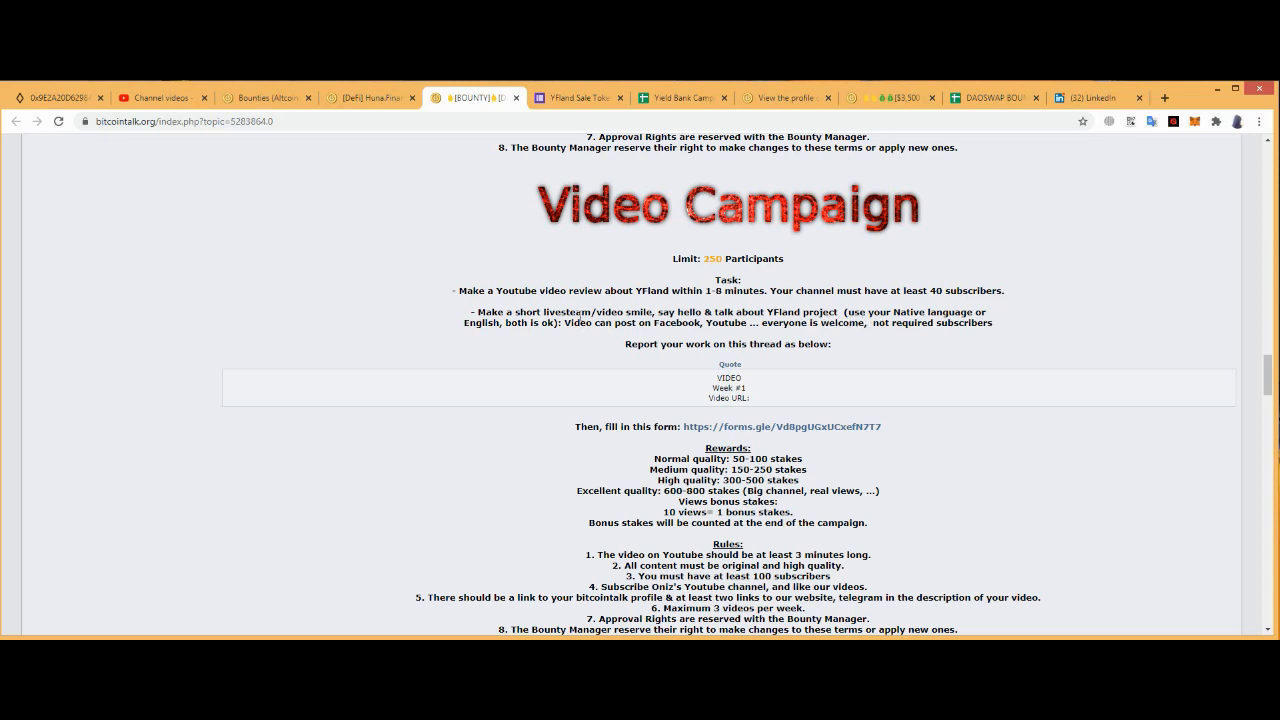
mouse_move(549, 337)
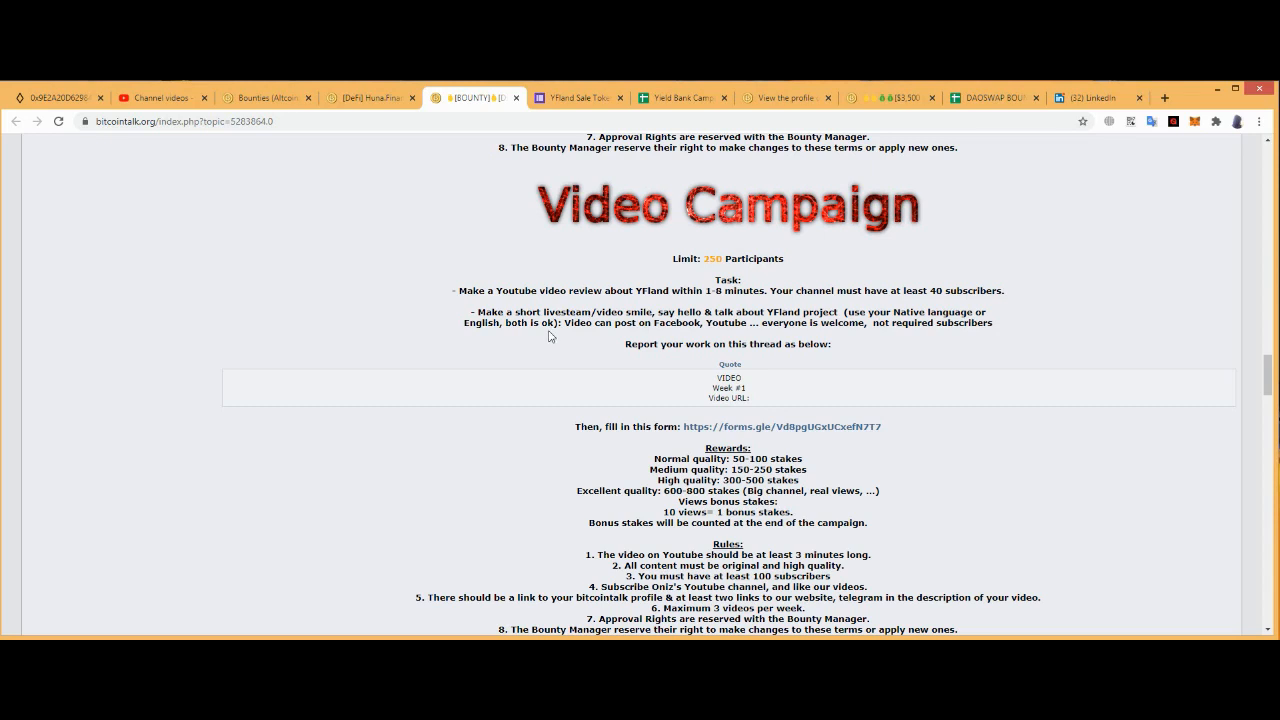
mouse_move(568, 340)
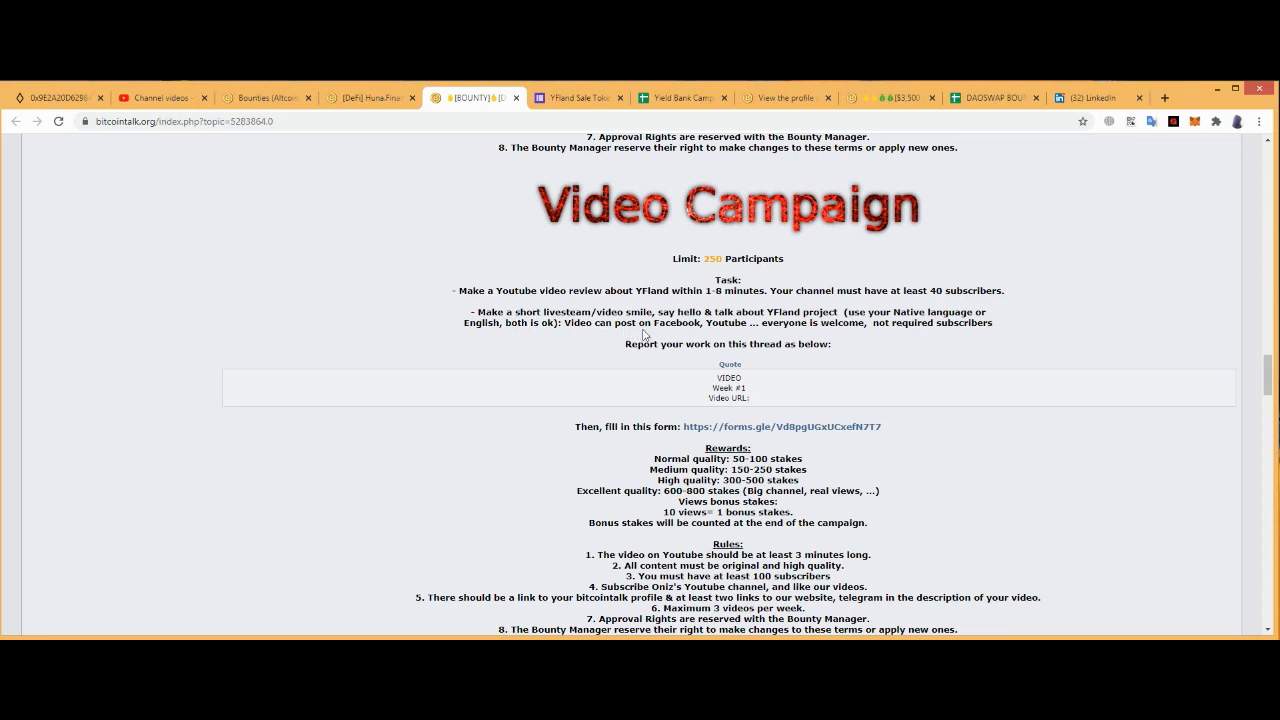
mouse_move(838, 342)
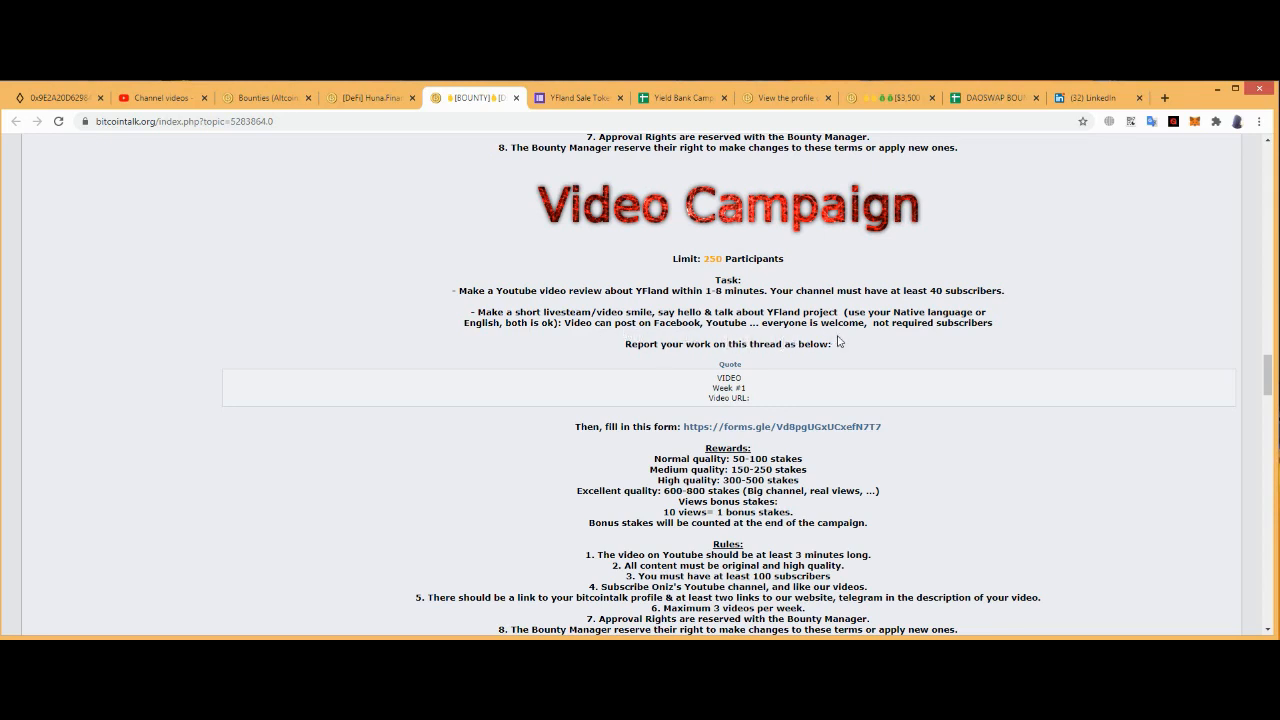
mouse_move(857, 340)
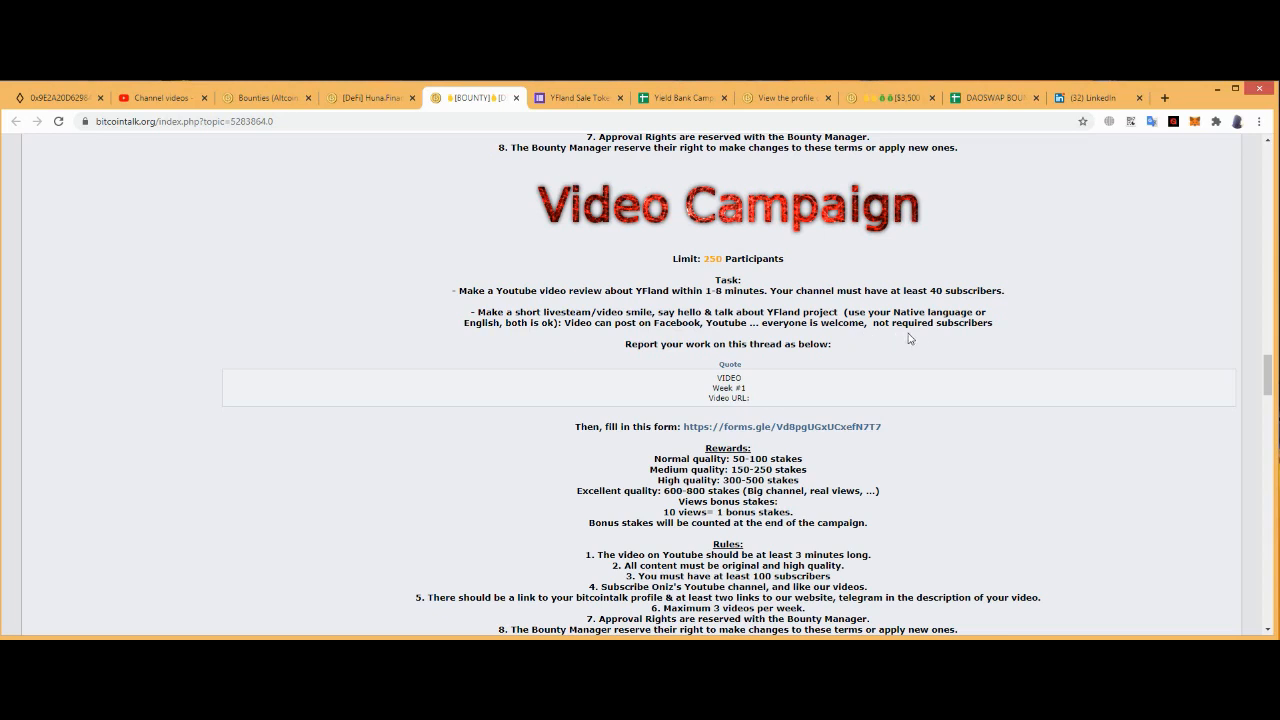
mouse_move(580, 355)
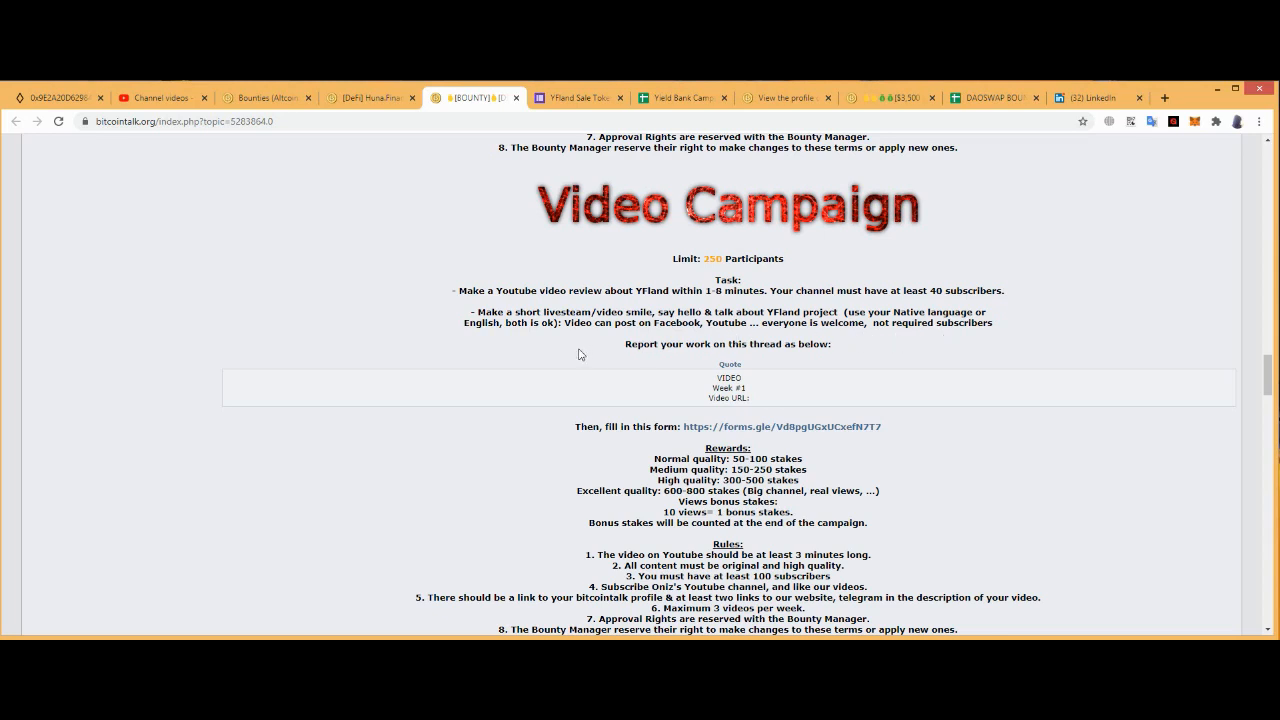
mouse_move(610, 350)
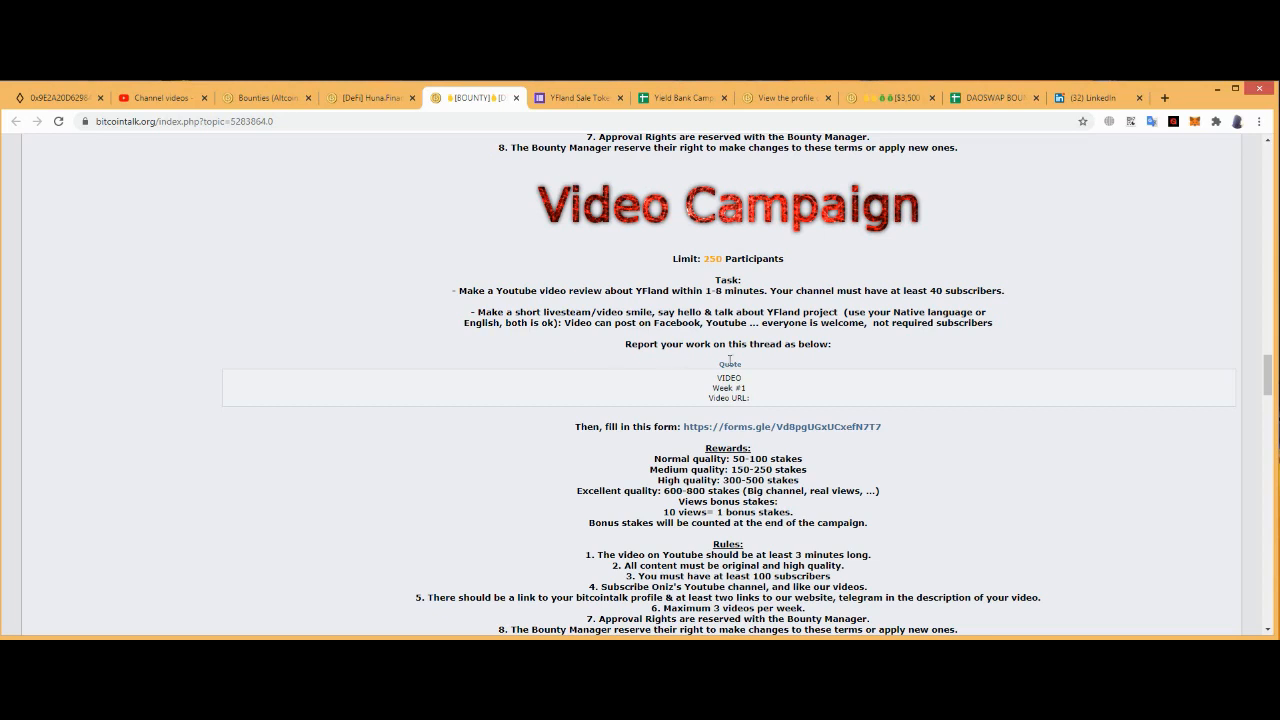
- Scroll past the Video Campaign rules to the first proof-of-registration reply
scroll("down", 3)
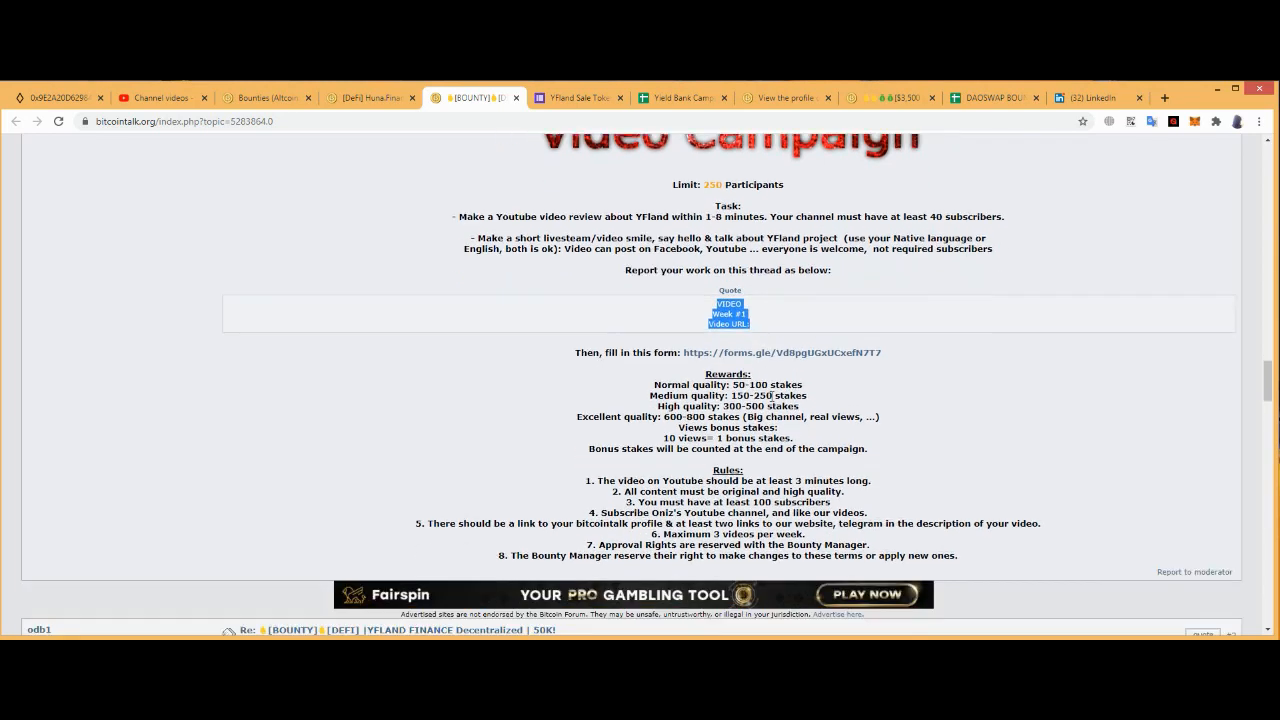
scroll("down", 3)
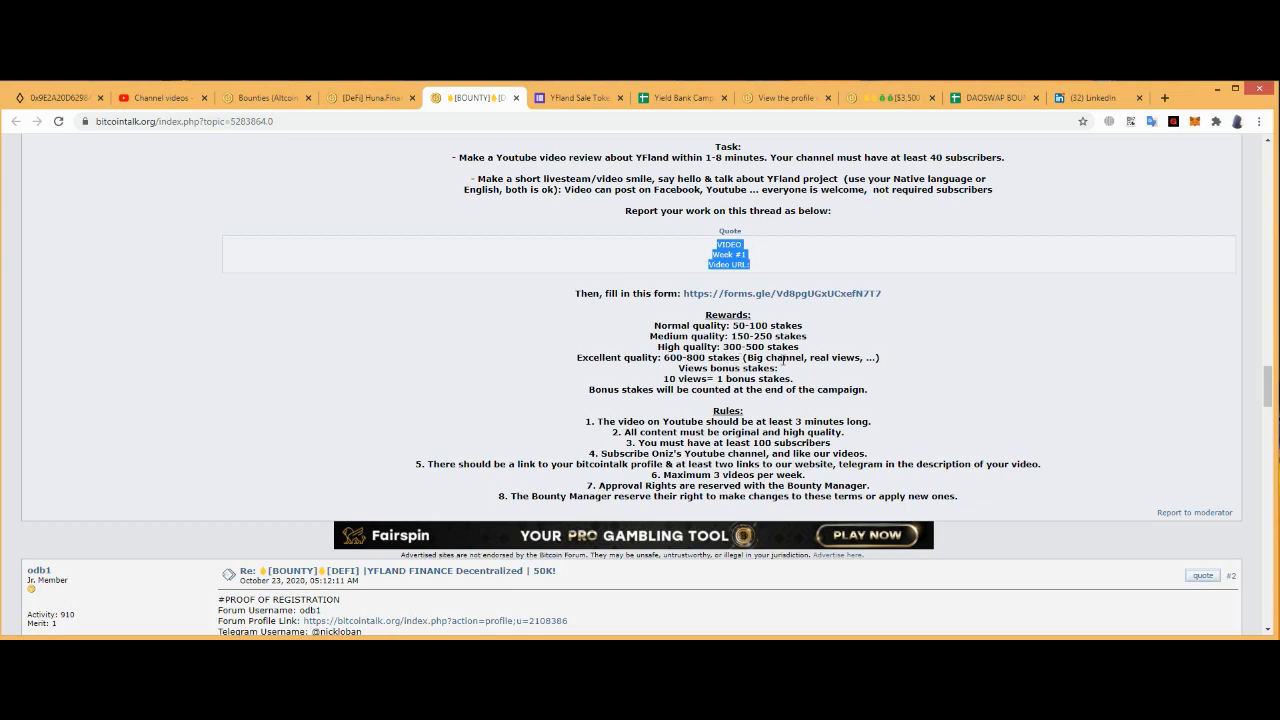
mouse_move(627, 360)
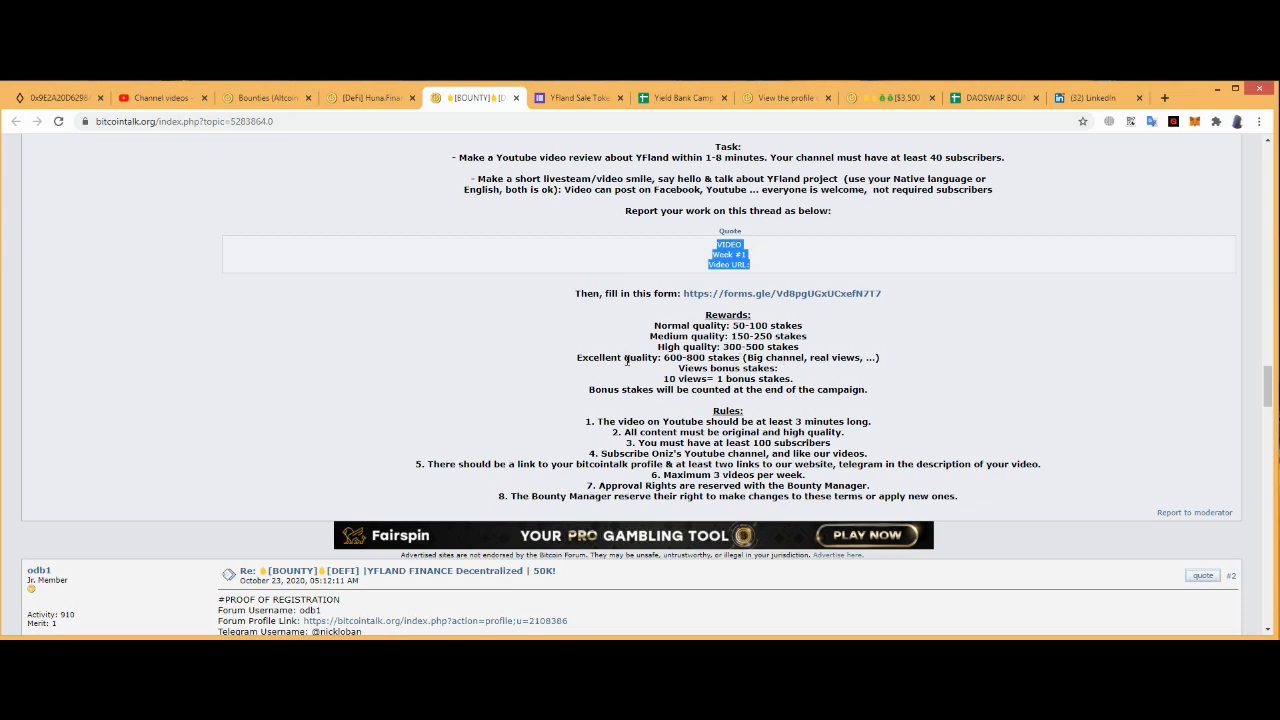
mouse_move(660, 369)
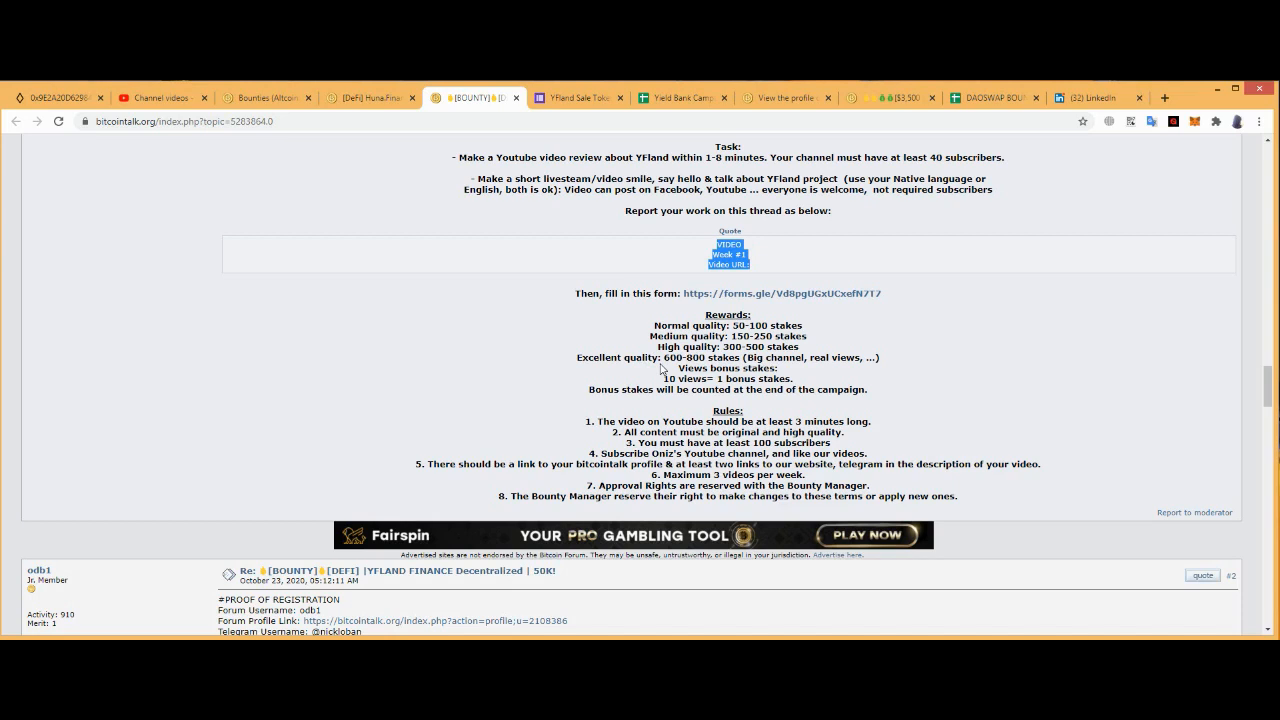
mouse_move(733, 366)
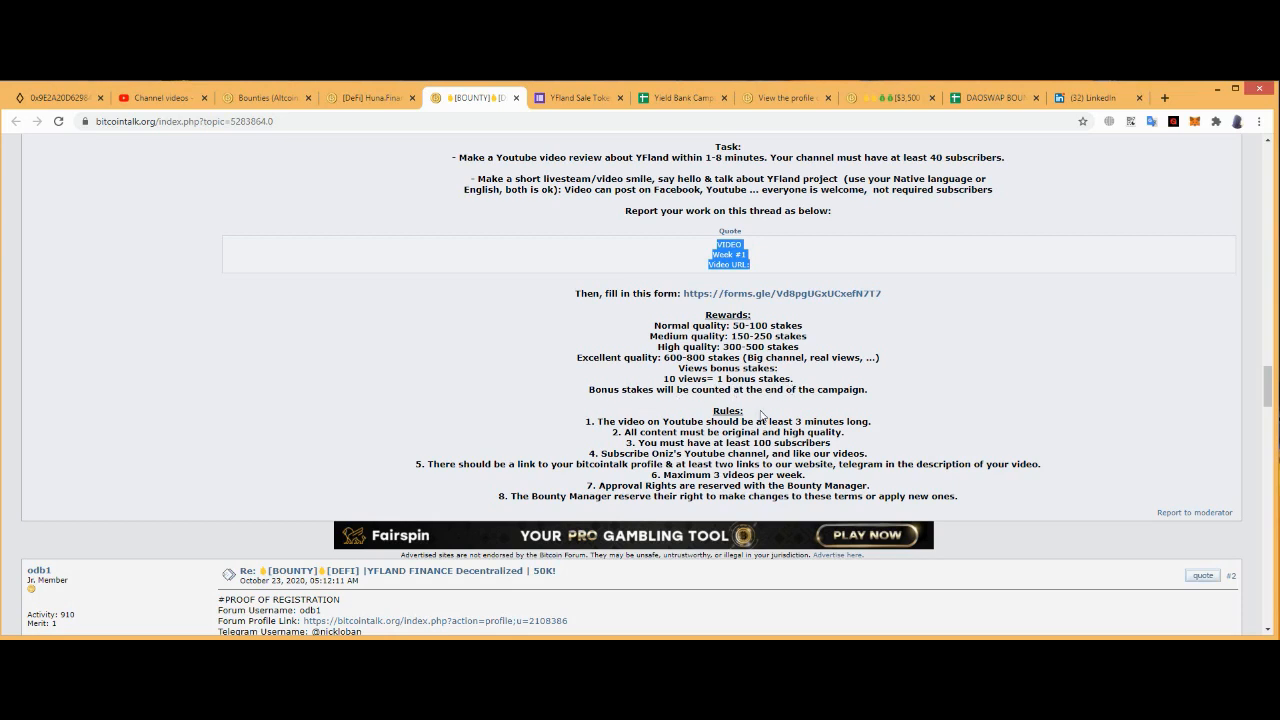
scroll("down", 3)
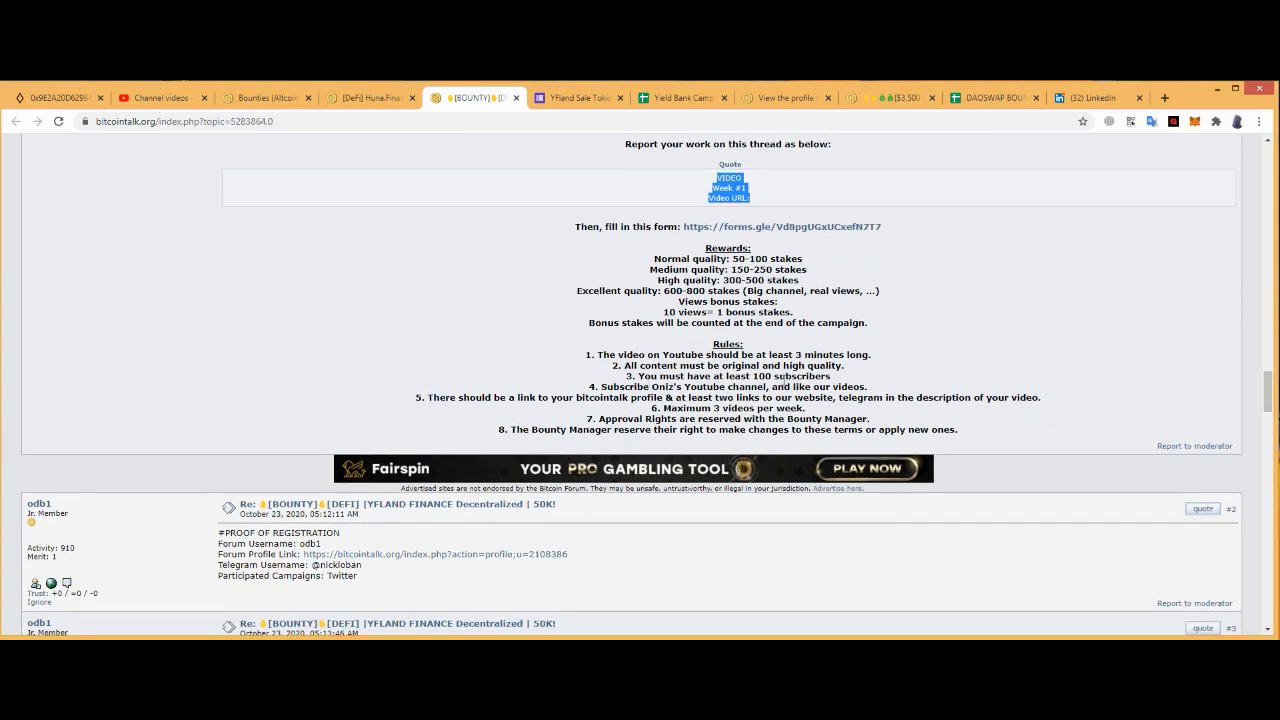
mouse_move(840, 418)
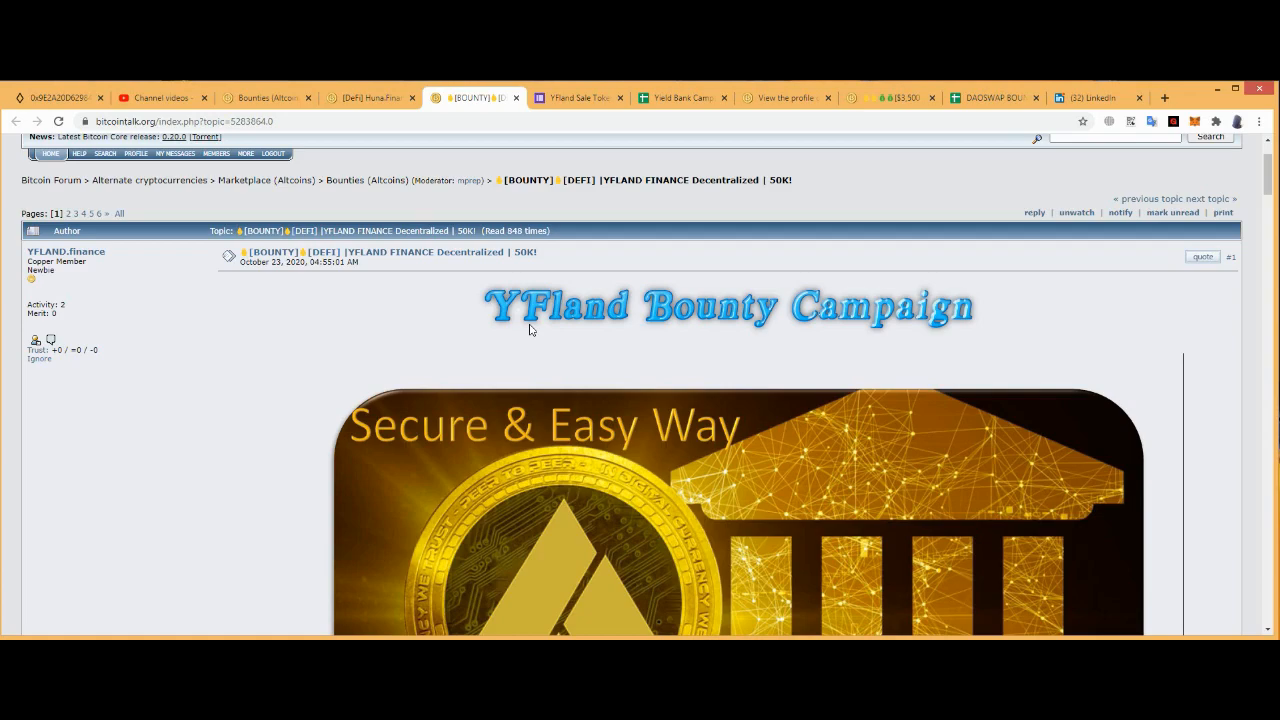
- Scroll past token distribution and About YFland to the Telegram and Twitter campaign tasks
scroll("down", 3)
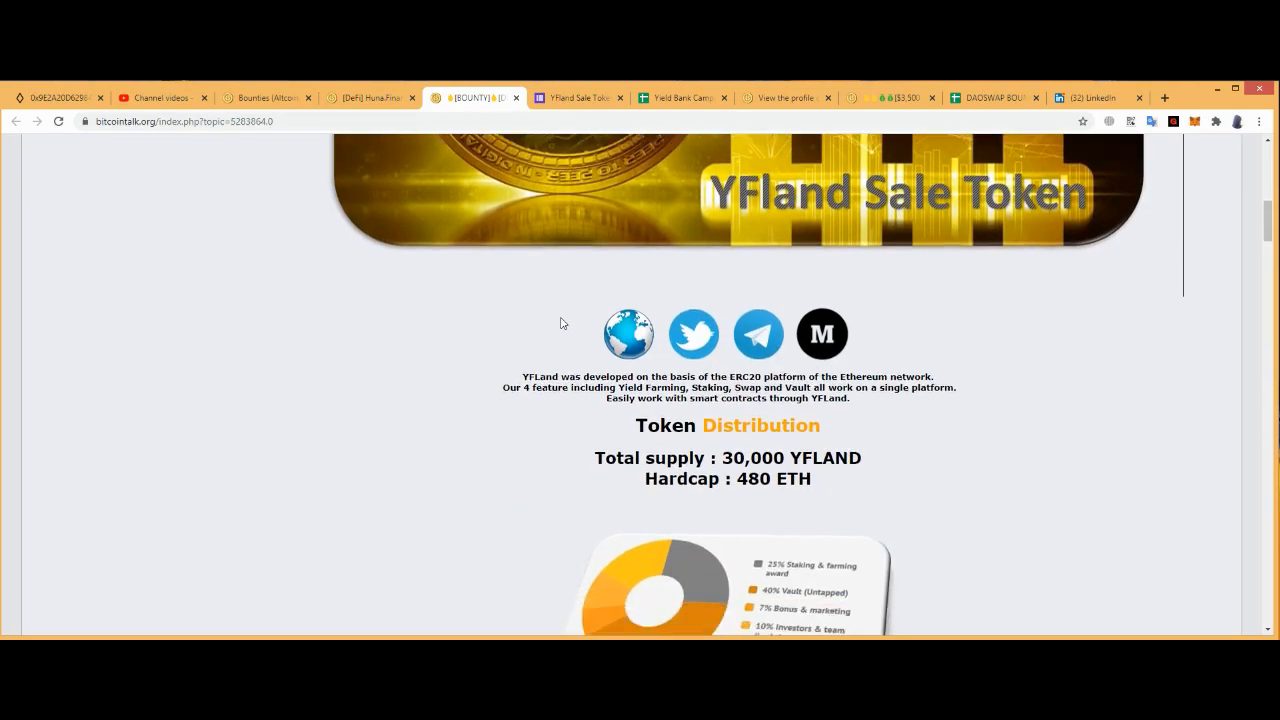
scroll("down", 3)
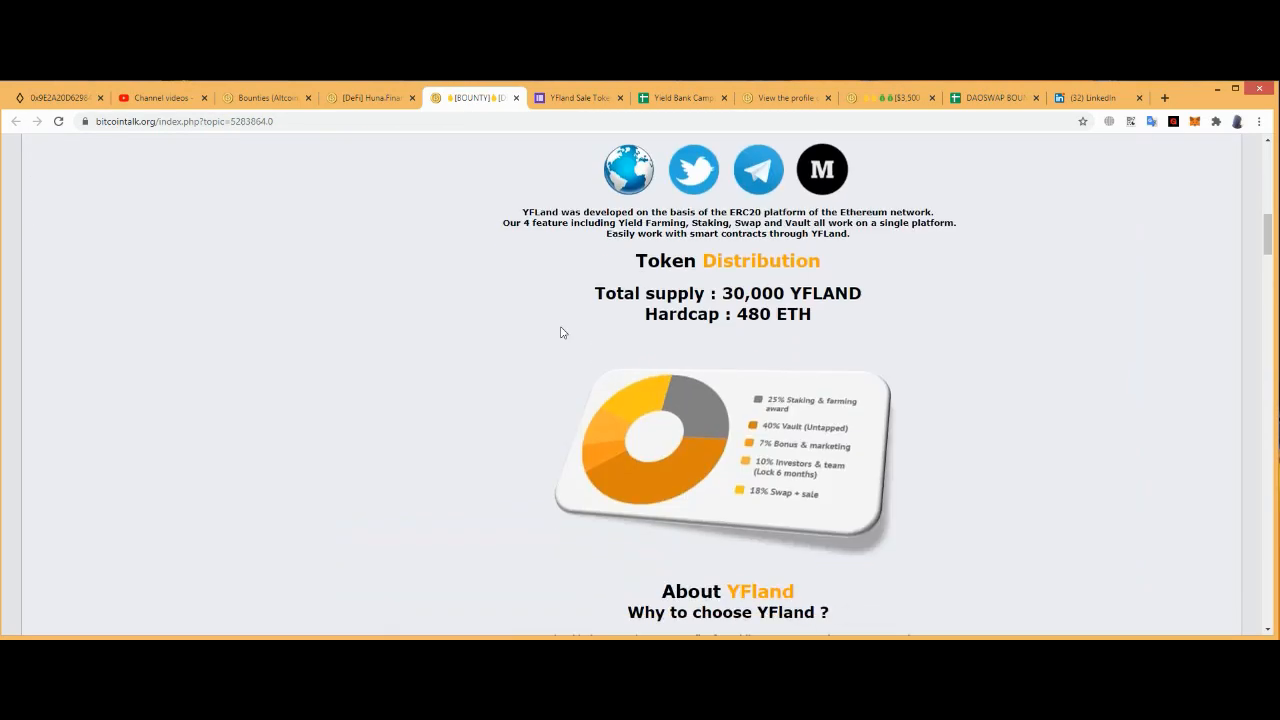
scroll("down", 3)
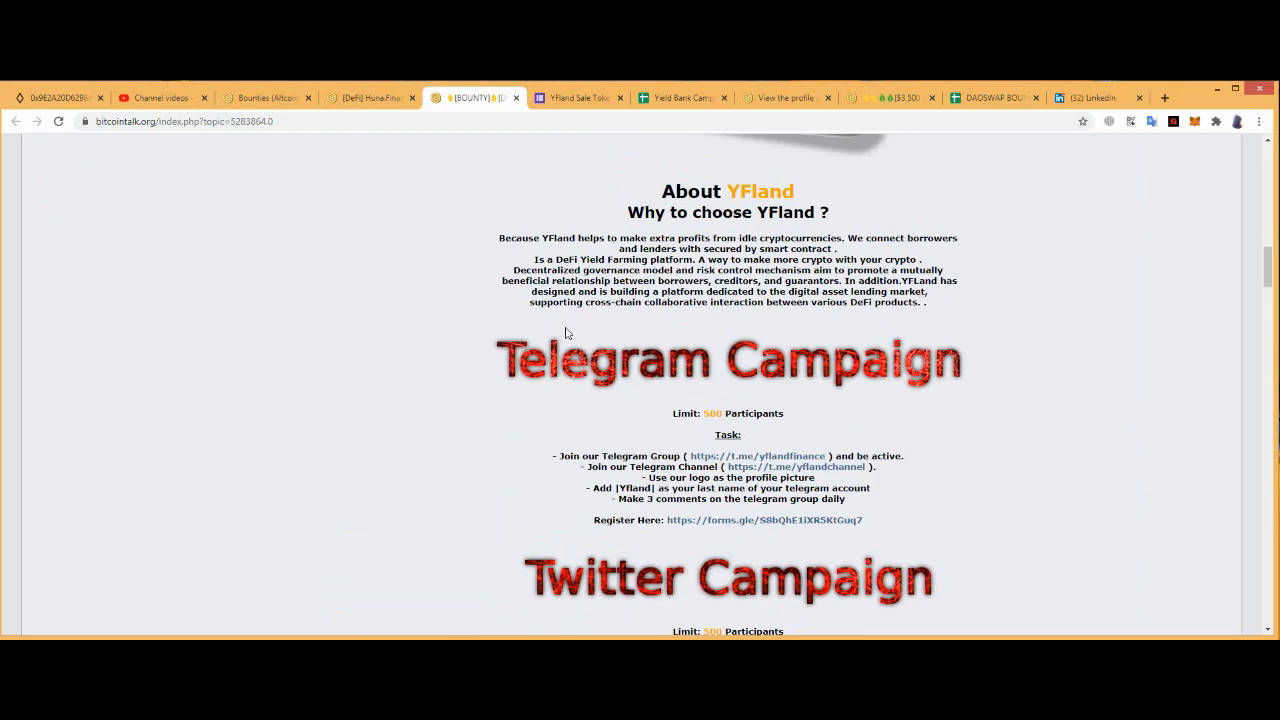
mouse_move(624, 375)
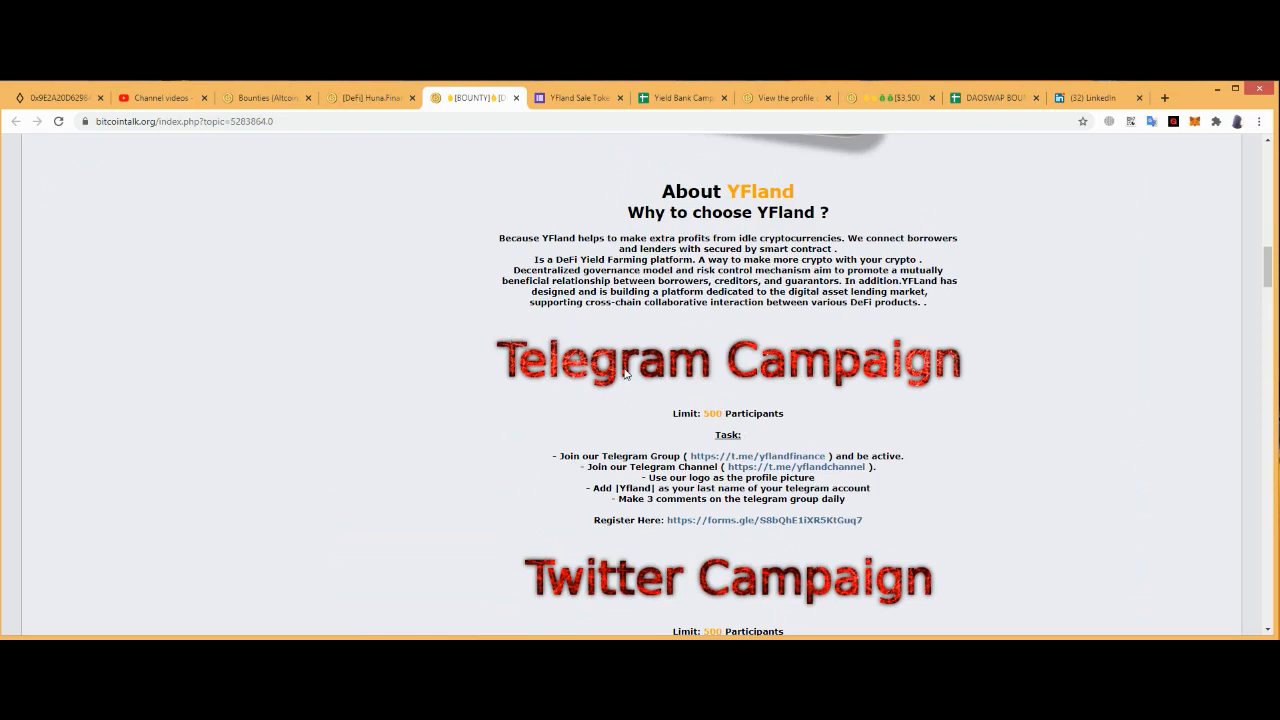
mouse_move(561, 240)
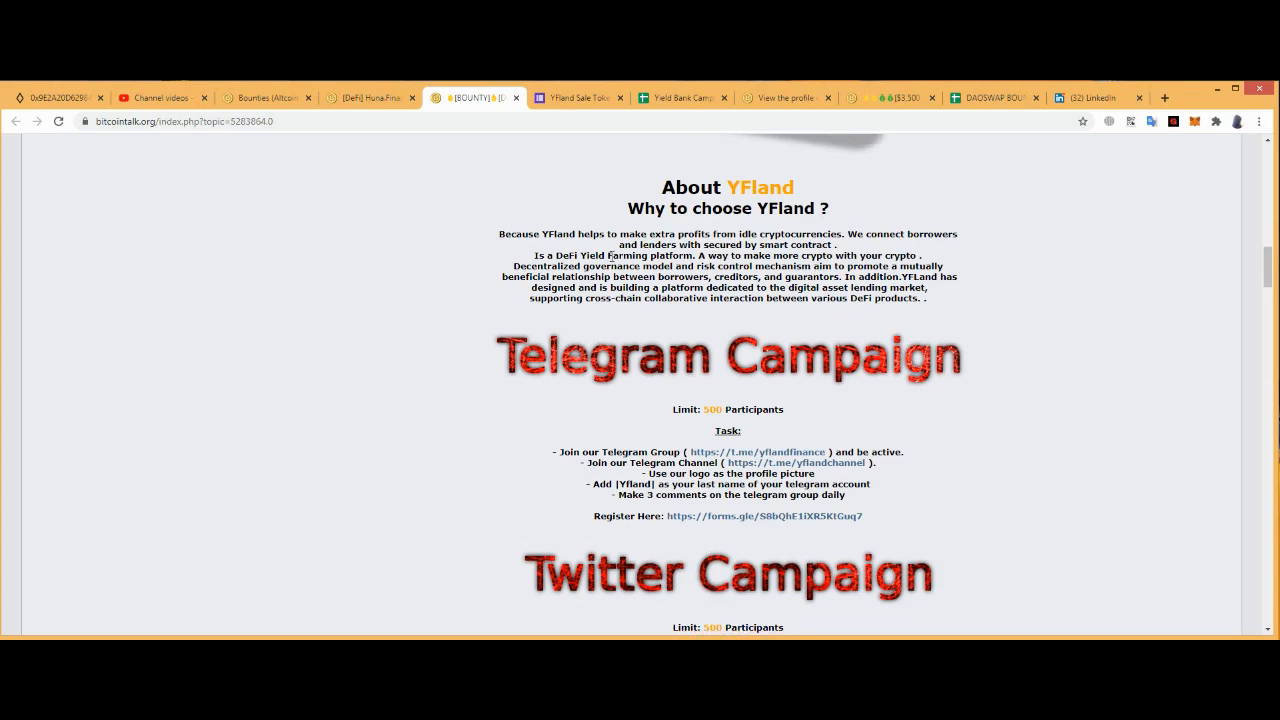
scroll("down", 3)
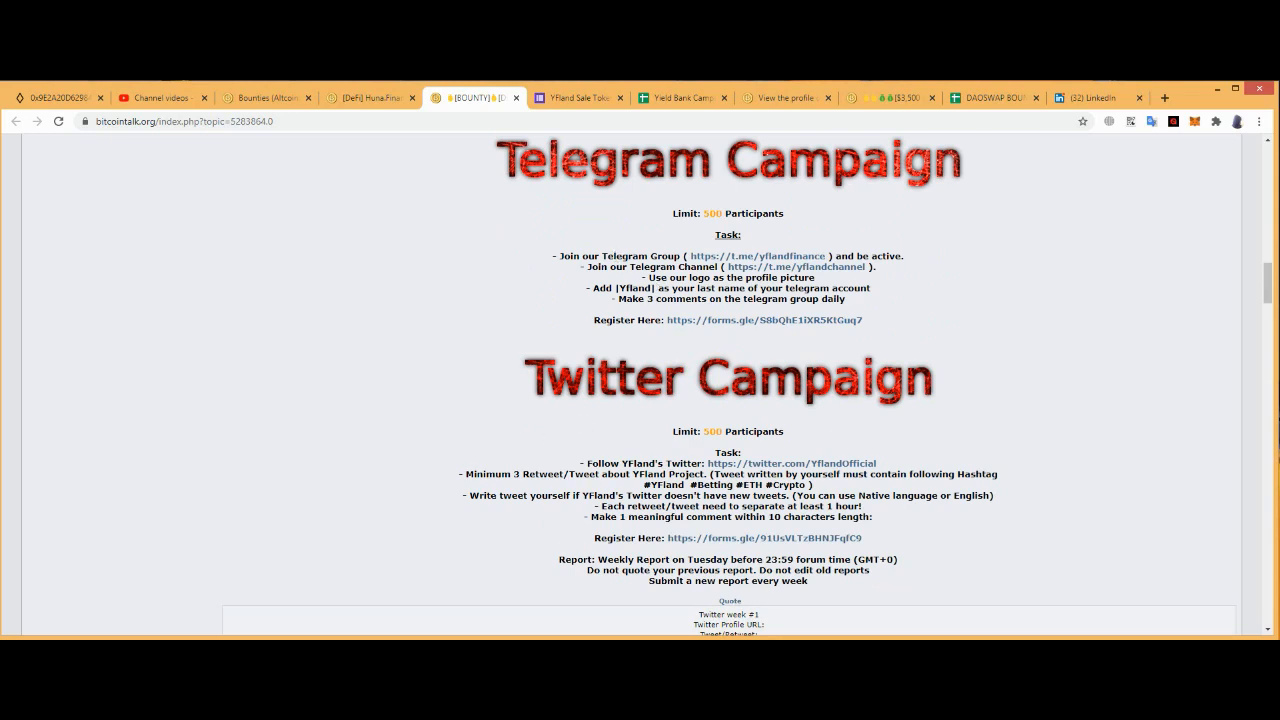
left_click(762, 355)
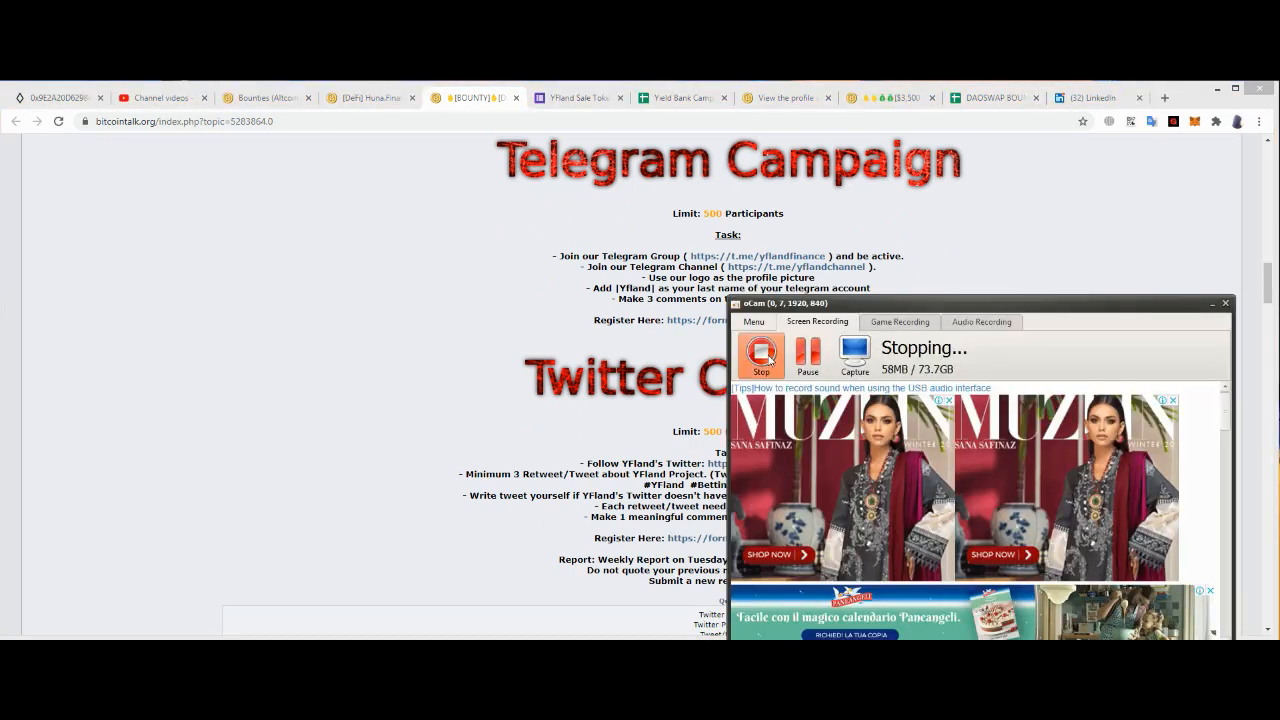